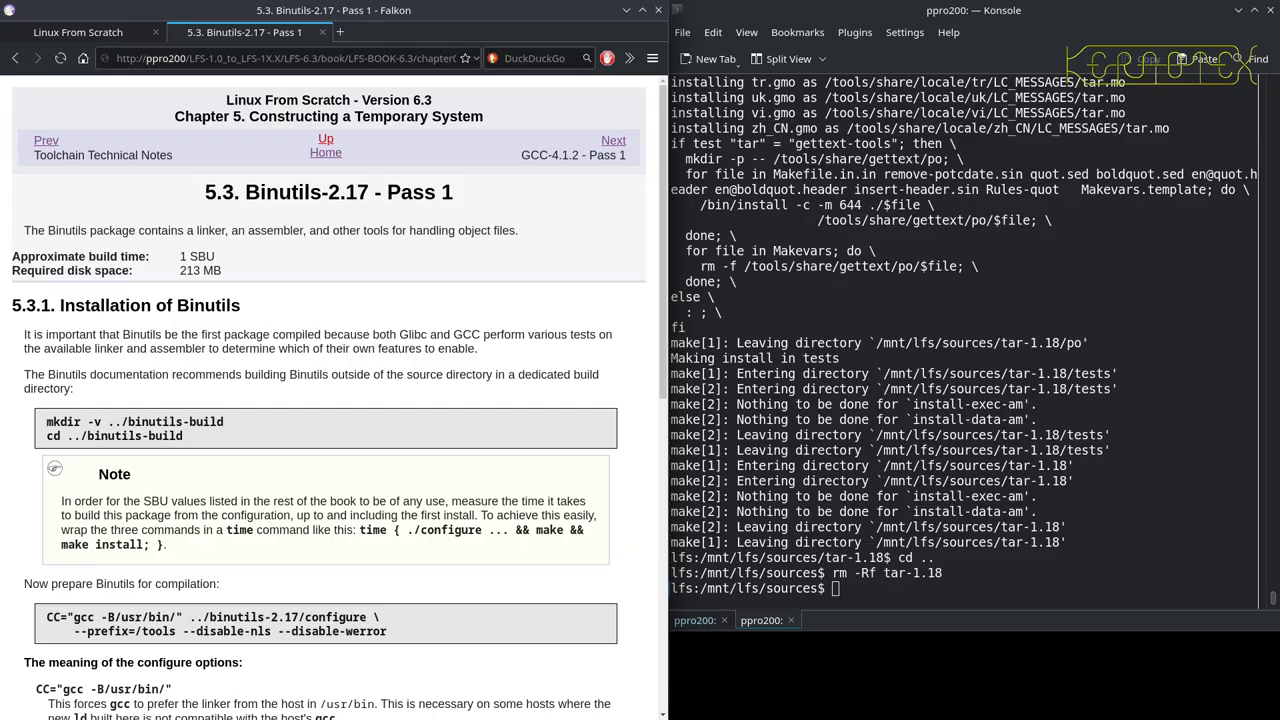
Extract binutils-2.17.tar.bz2 with tar -xvf and cd into binutils-2.17.
text(t)
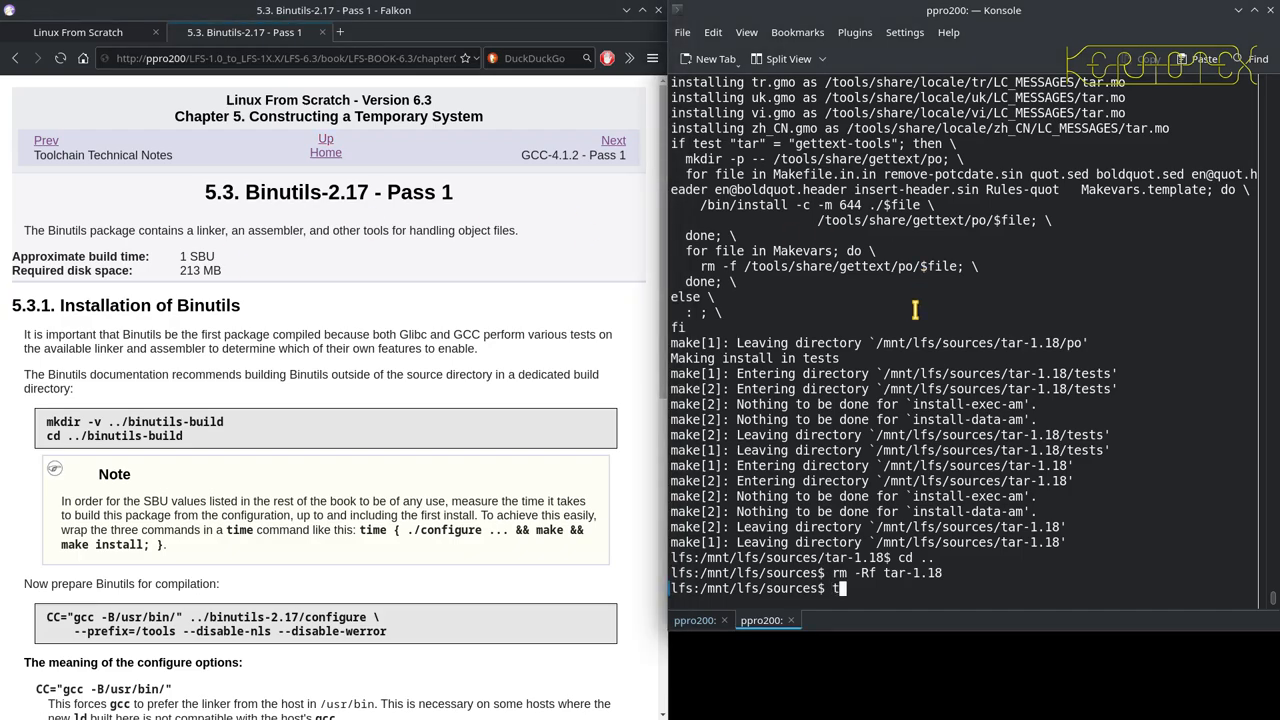
text(ar -xvf)
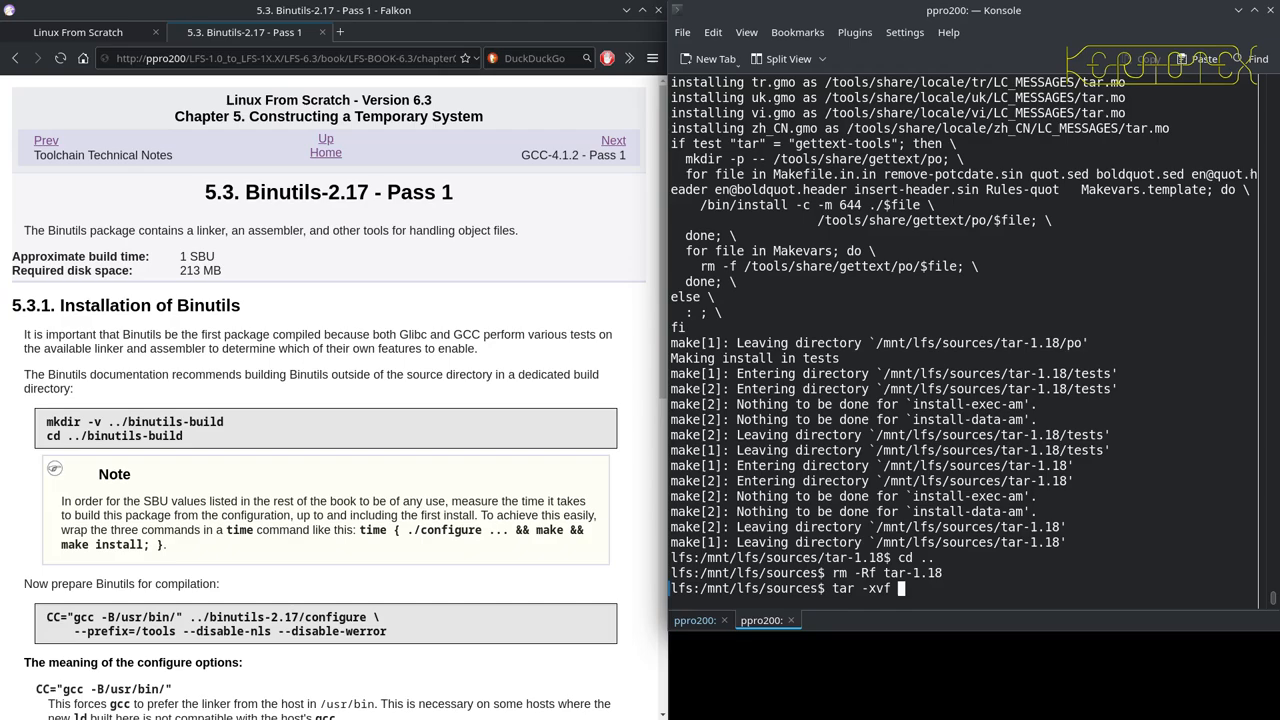
text(binutils-2.17.tar.bz2)
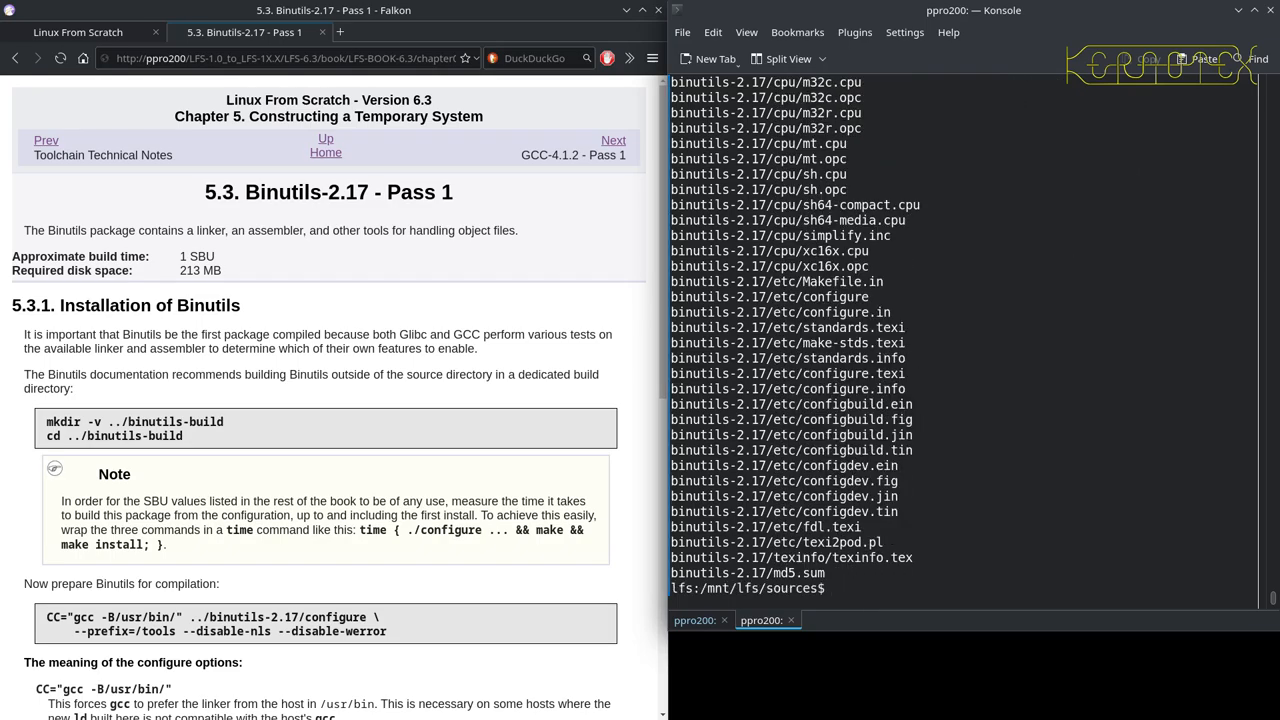
text(cd binutils-2.17)
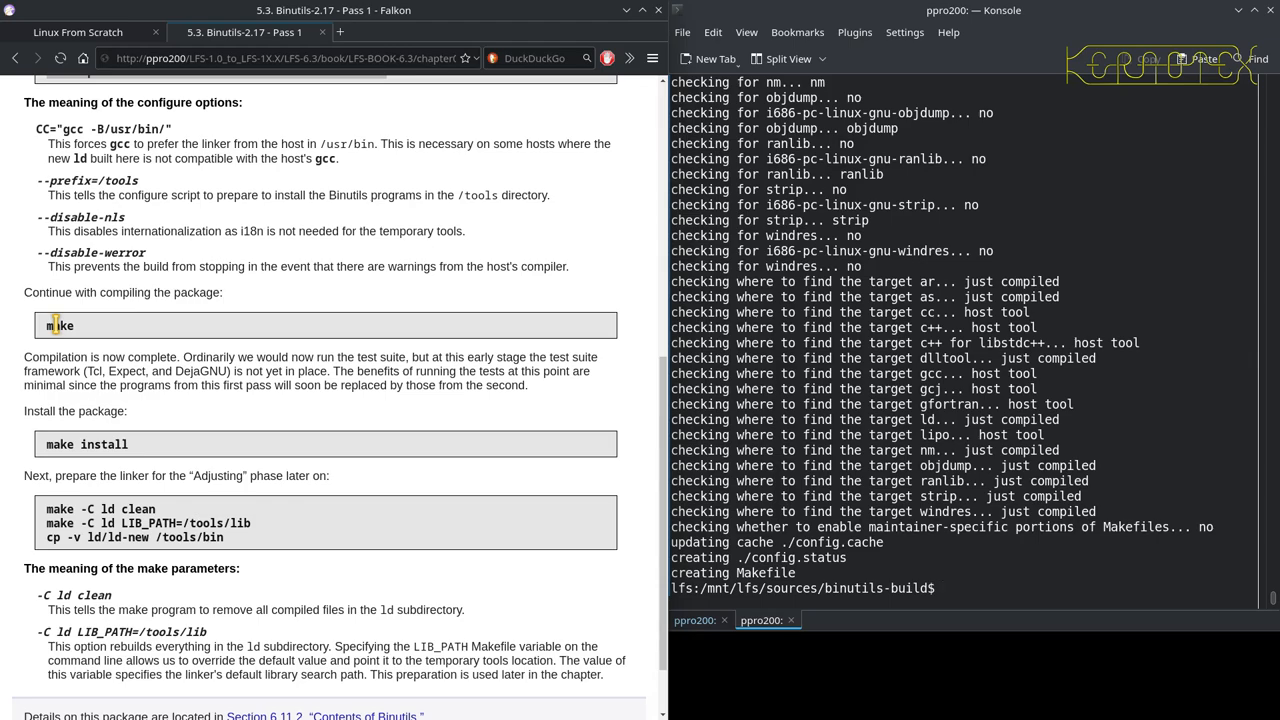
Exit the SSH session to p233 and return to the local shell prompt.
text(exit)
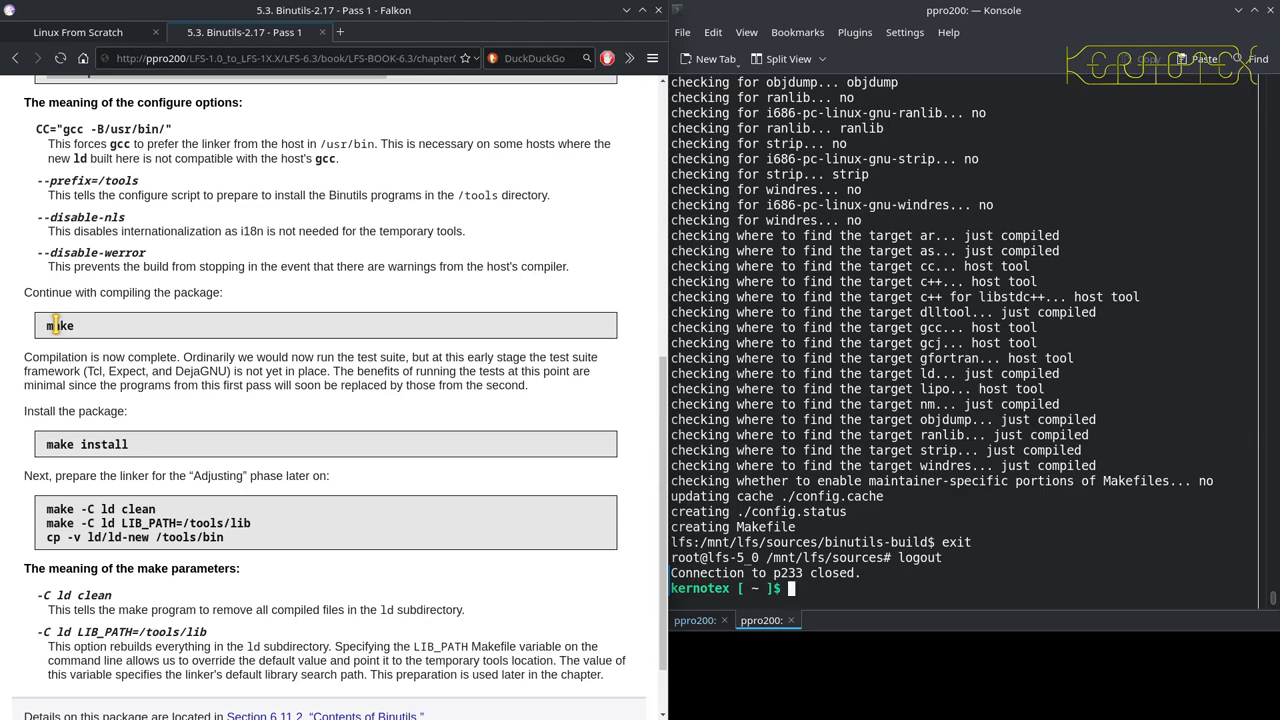
click(770, 620)
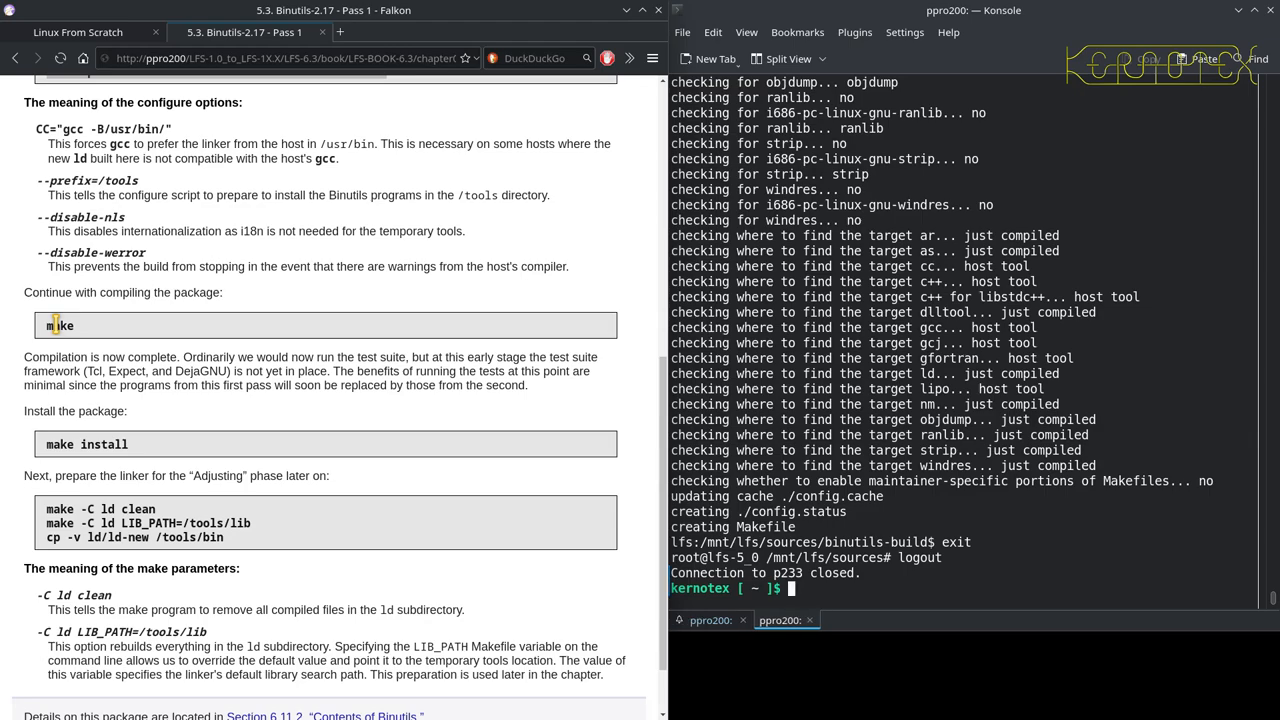
mouse_move(584, 556)
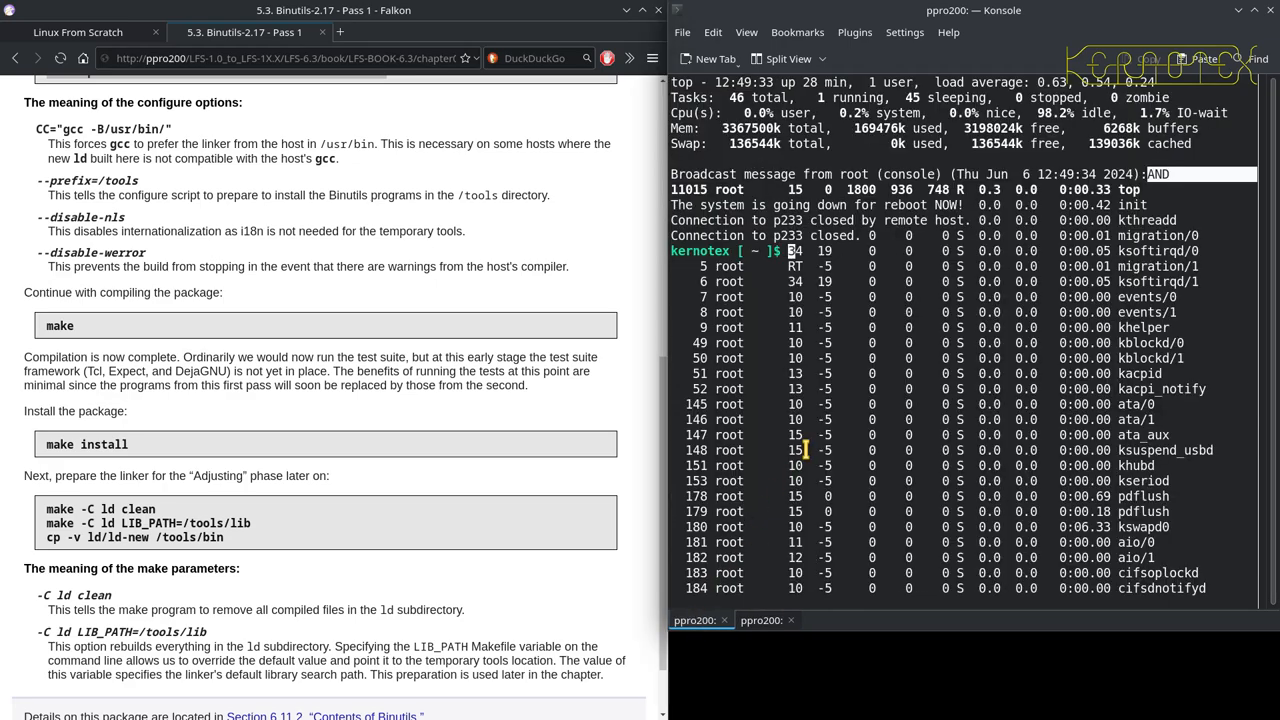
click(764, 620)
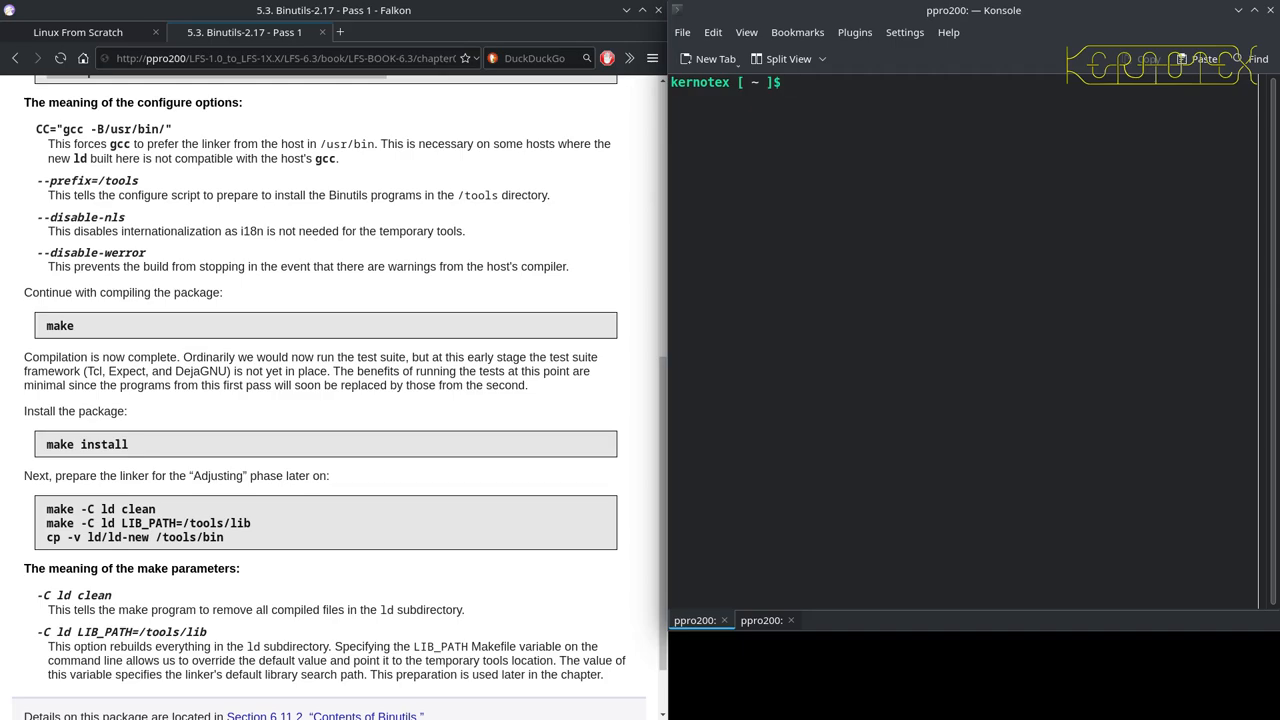
Attempt ssh root@p4-3000 twice, failing with no route to host, then start editing back to p233.
text(ssh root@p233)
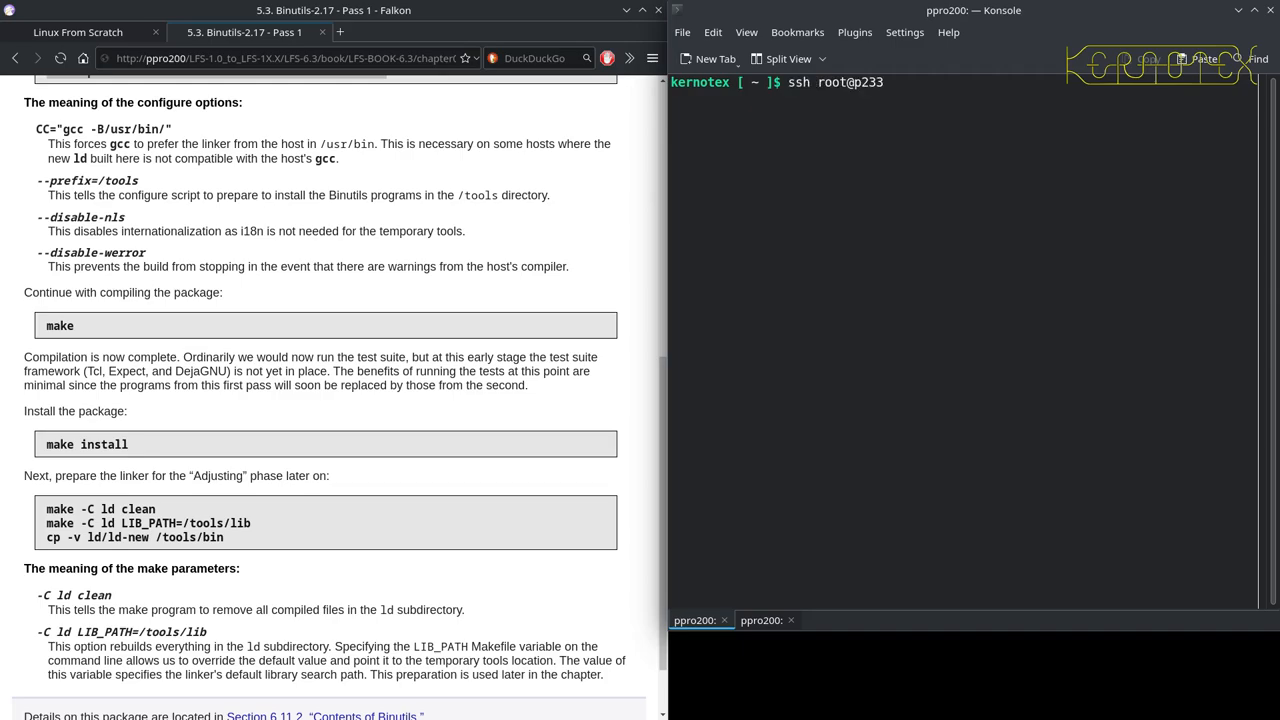
key(BackSpace)
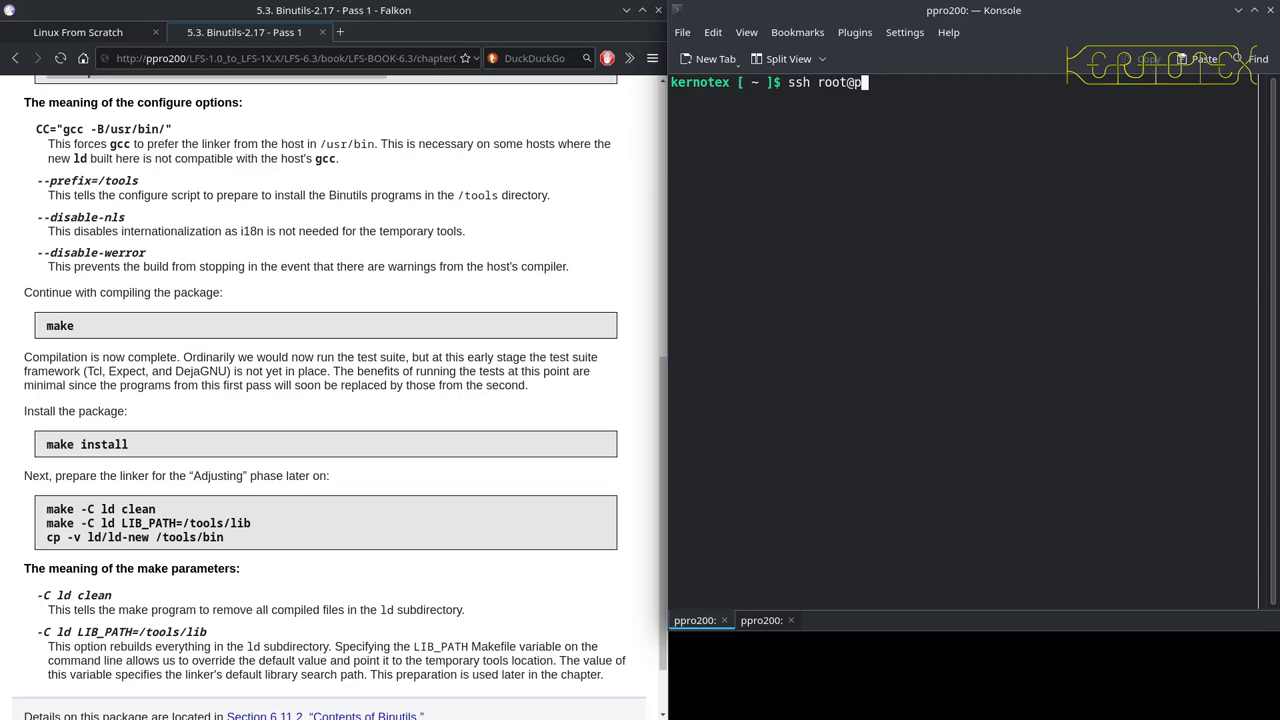
text(4-3)
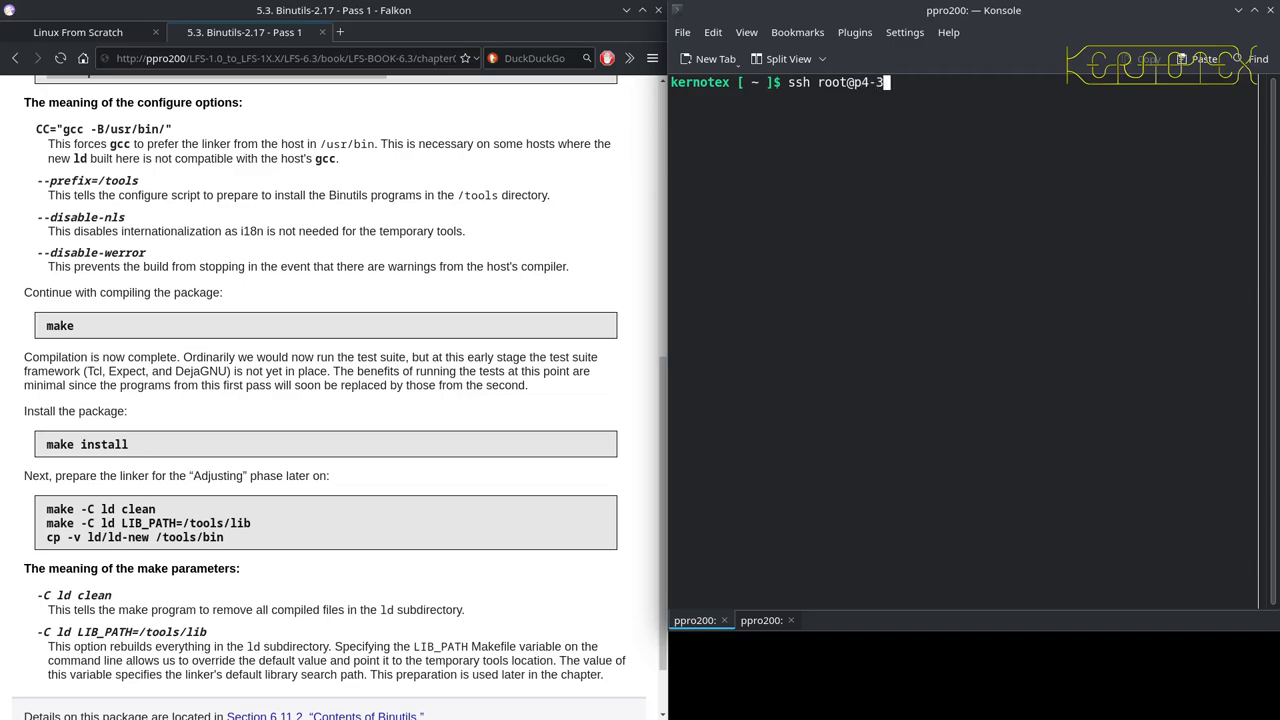
text(000)
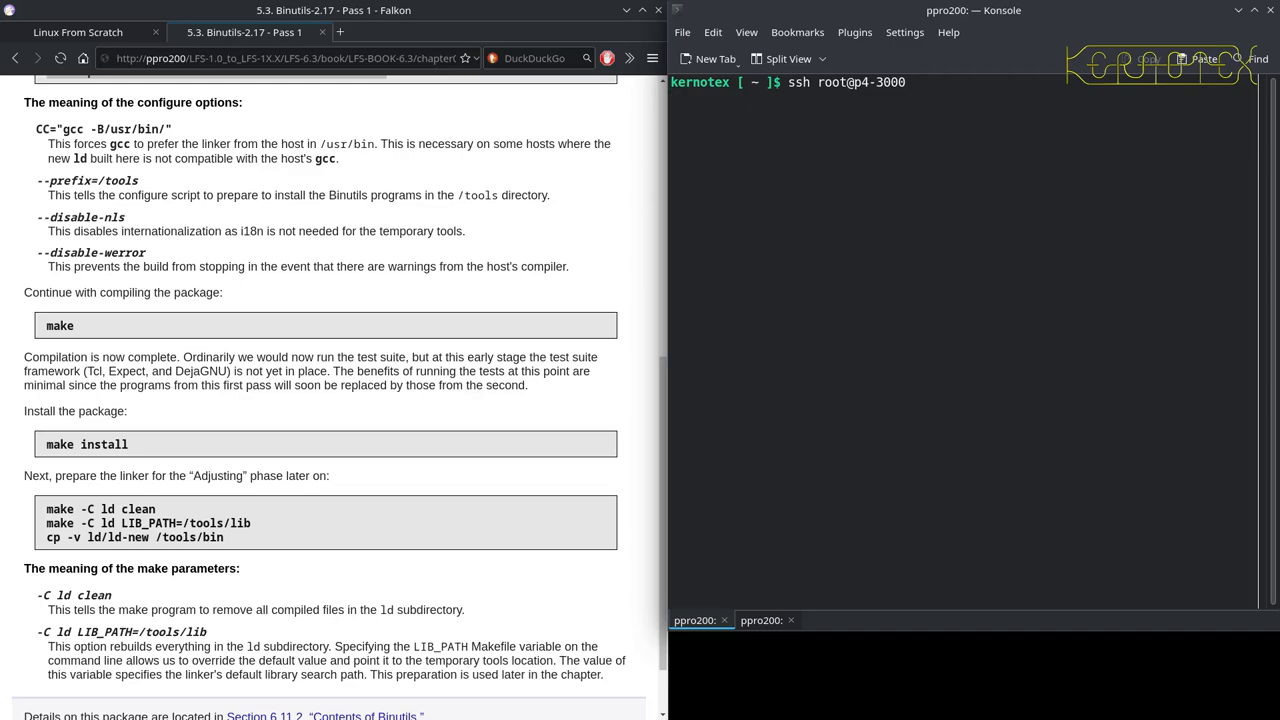
key(Return)
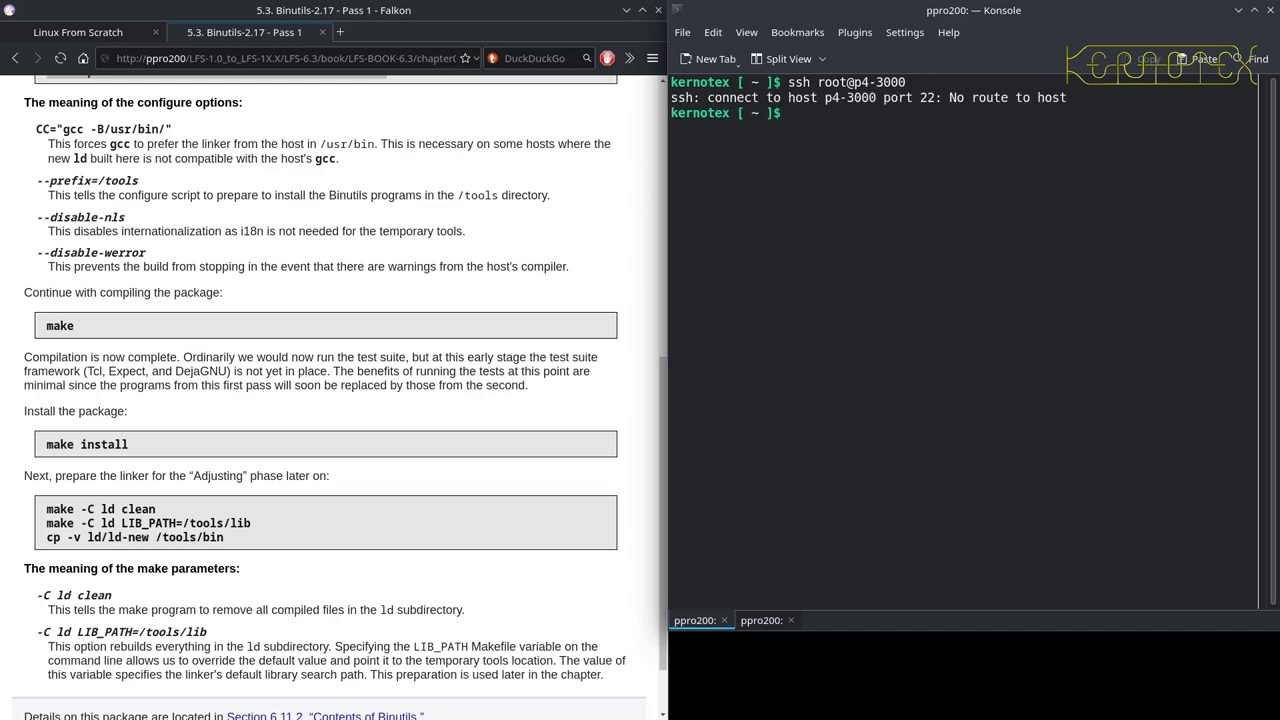
text(ssh root@p4-3000)
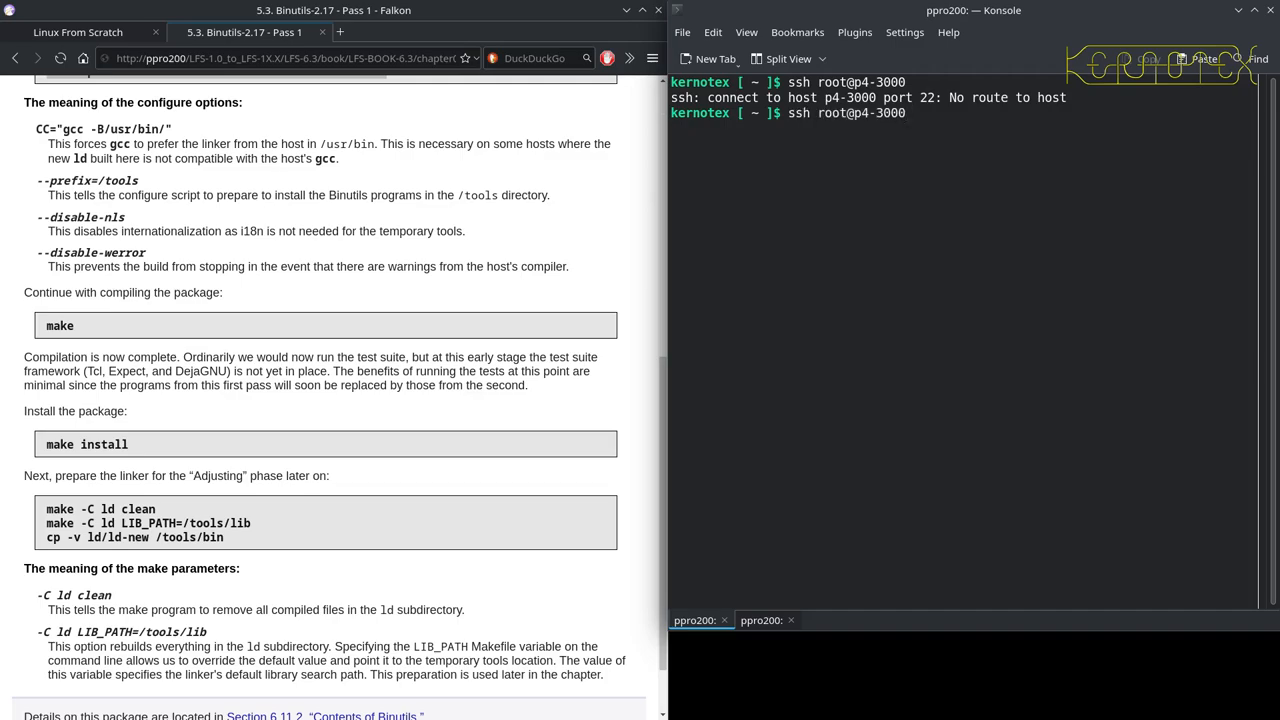
key(Return)
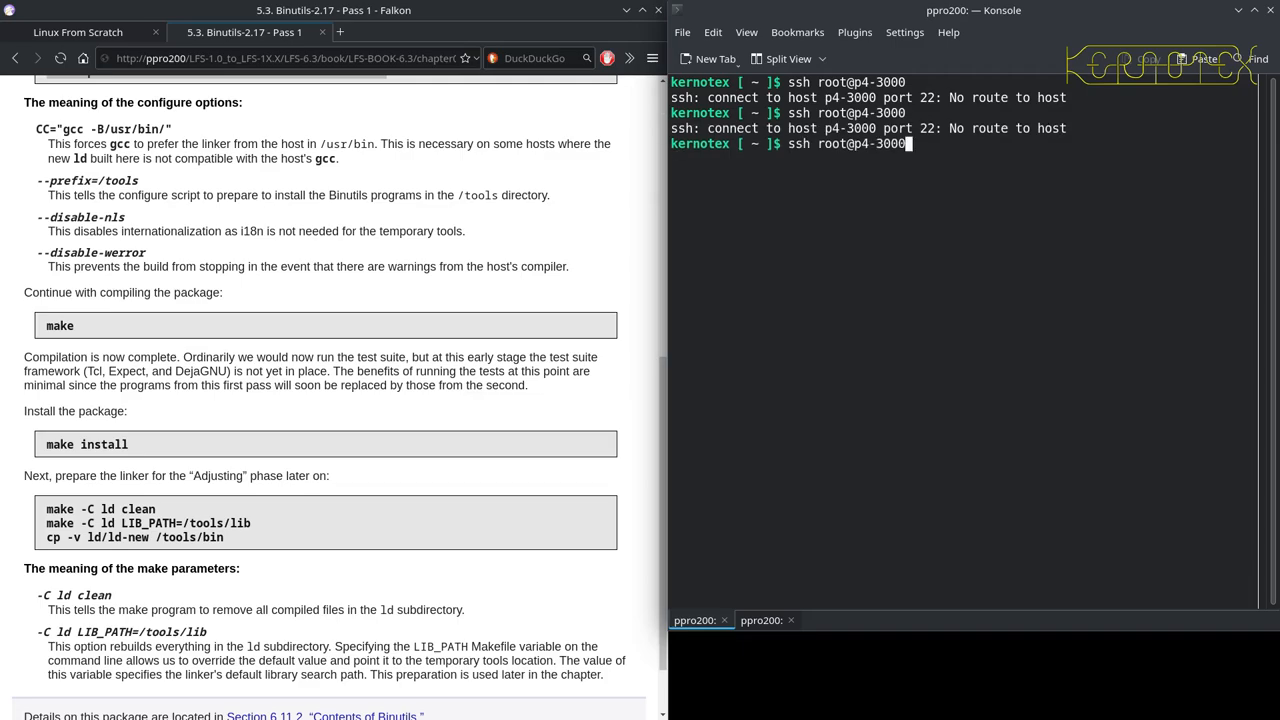
key(BackSpace)
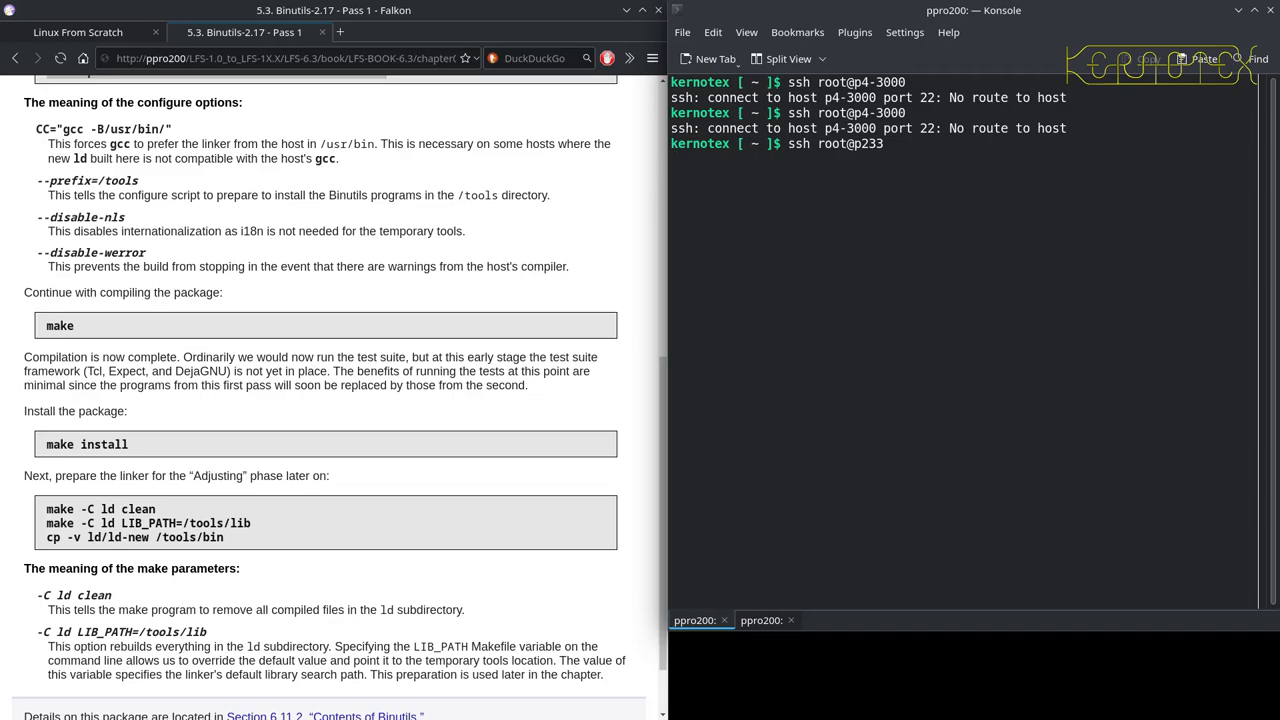
SSH into p233 as root and open /etc/sysconfig/network in vi via Tab completion.
key(Return)
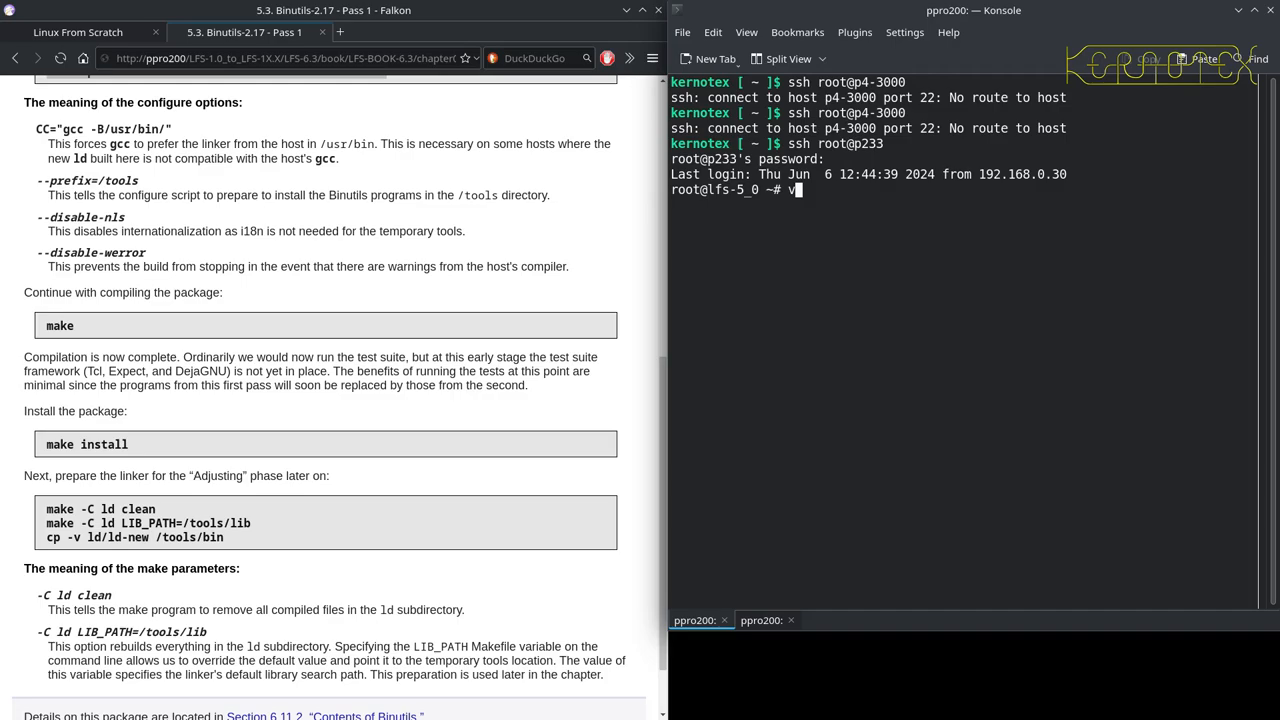
text(i /etc/hosts)
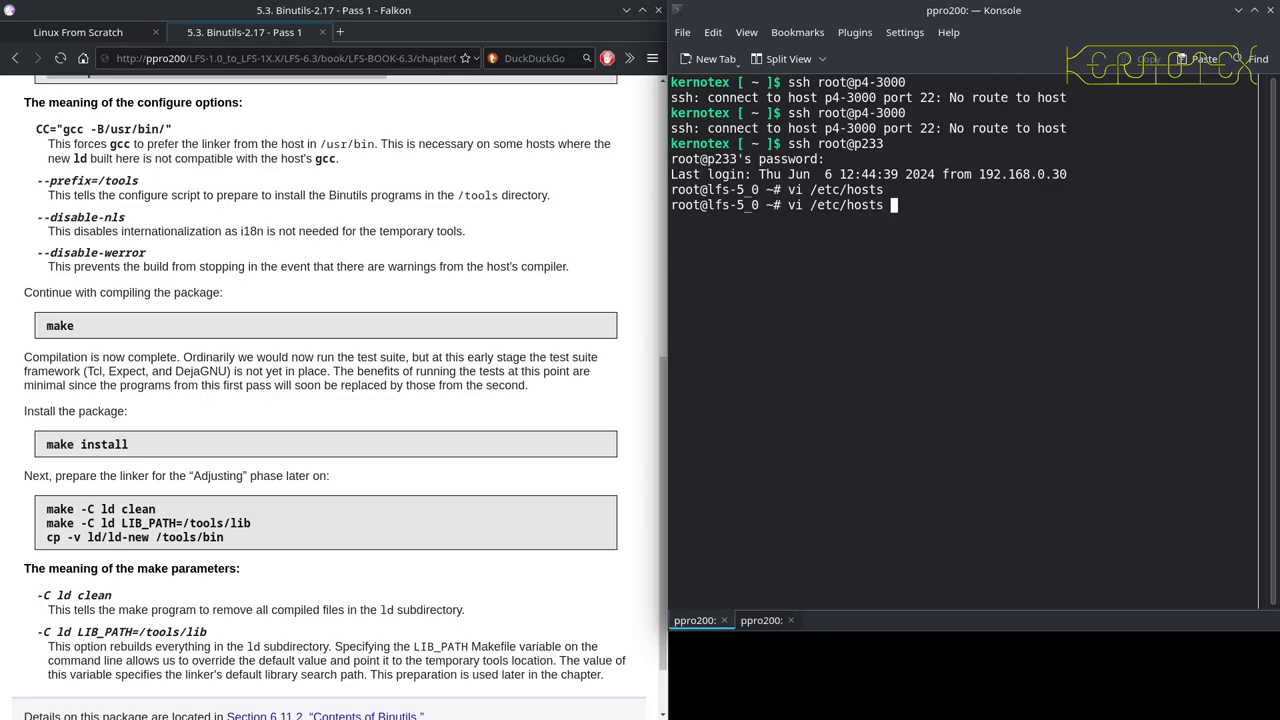
key(BackSpace)
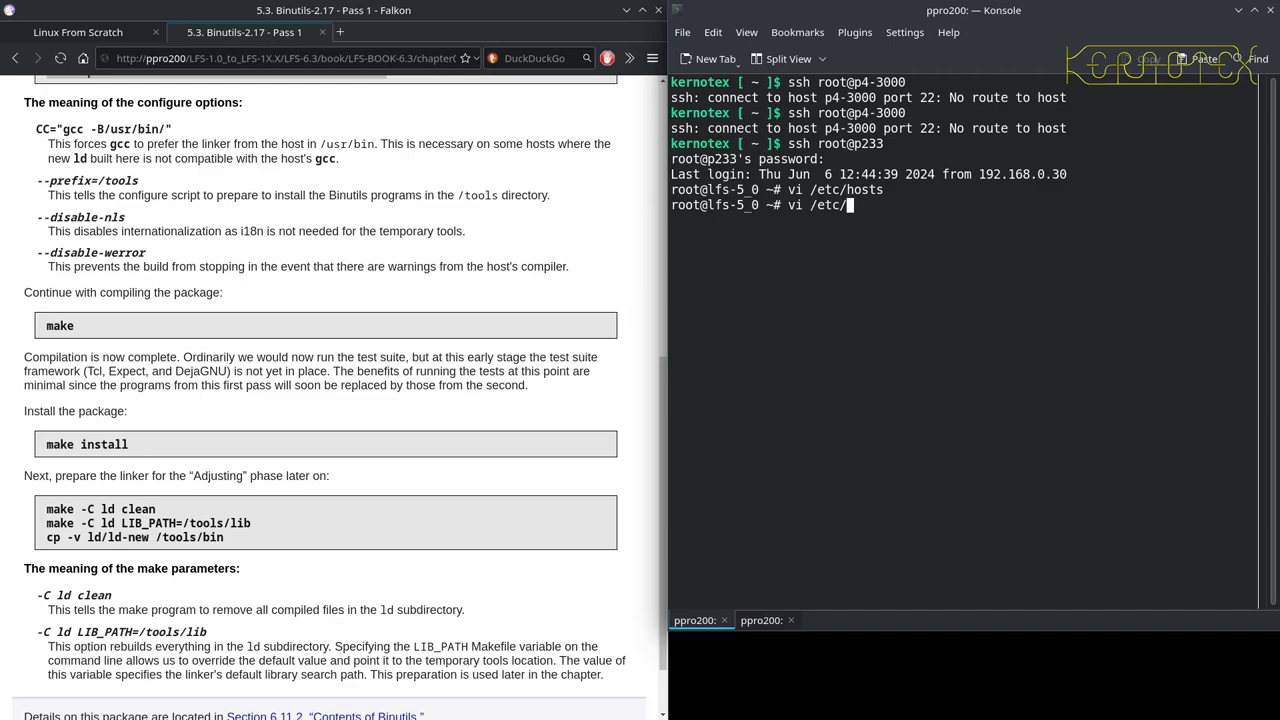
text(sysconfig/)
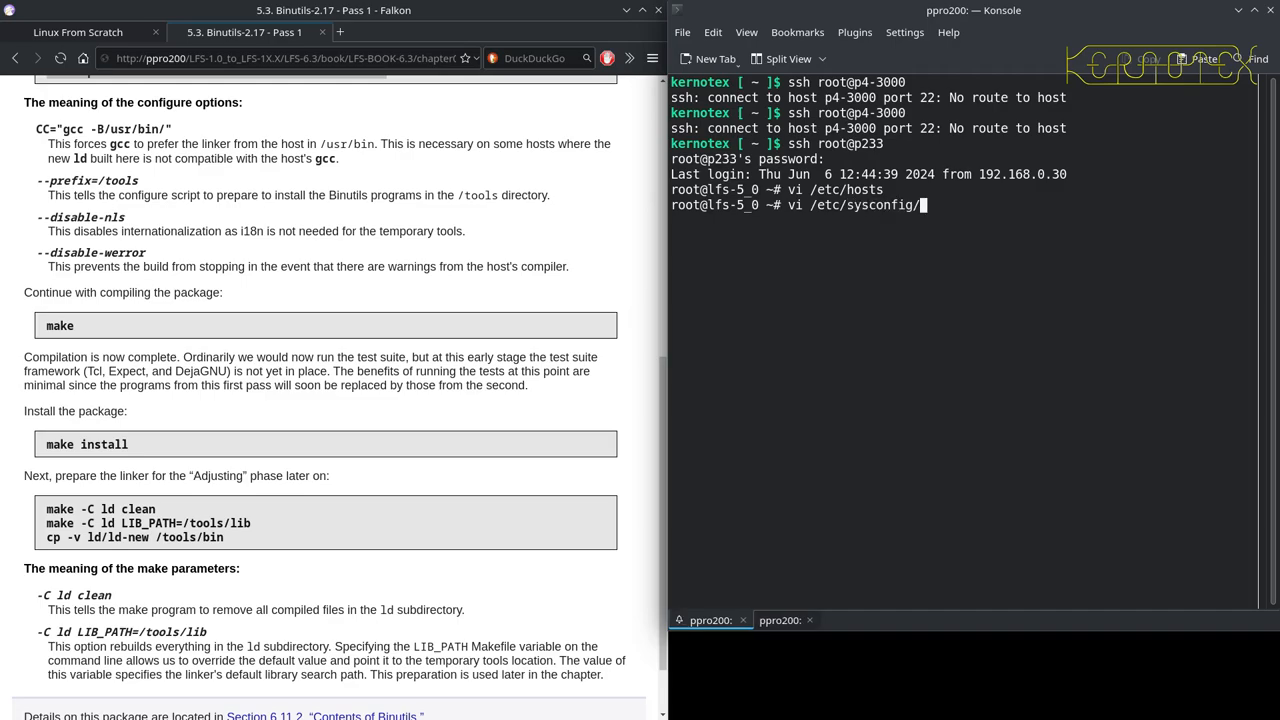
key(Tab)
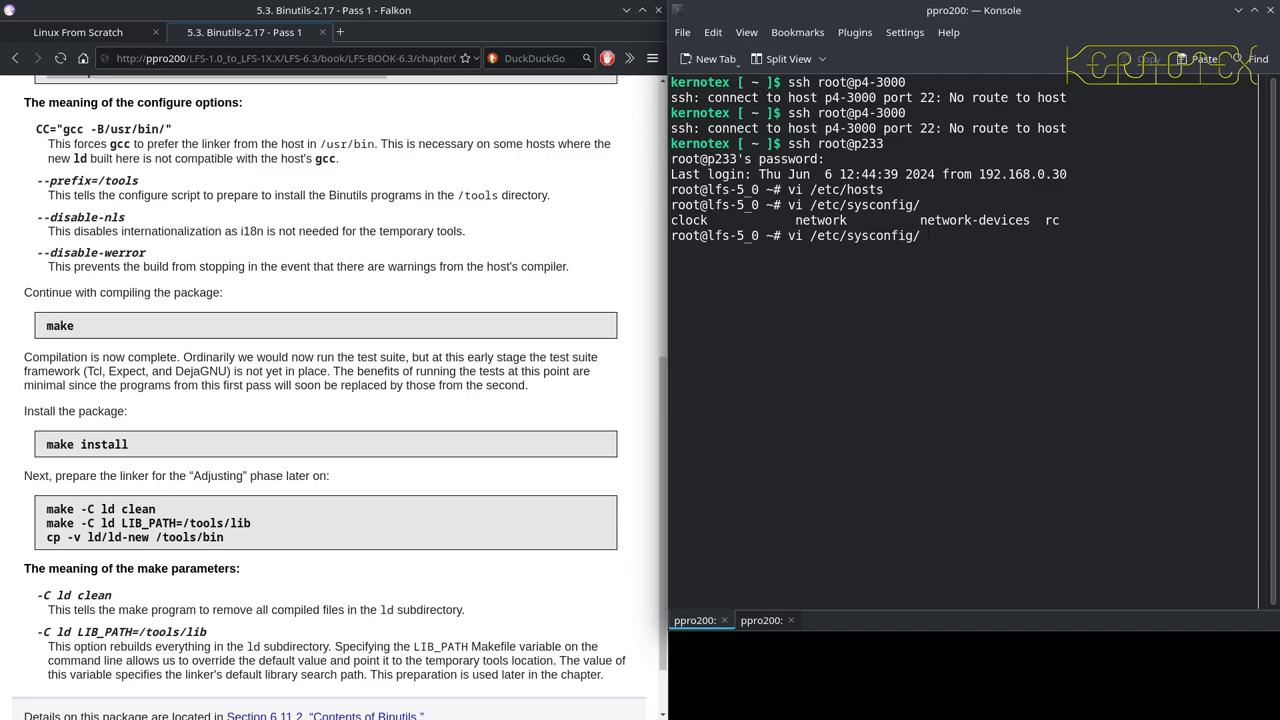
text(network)
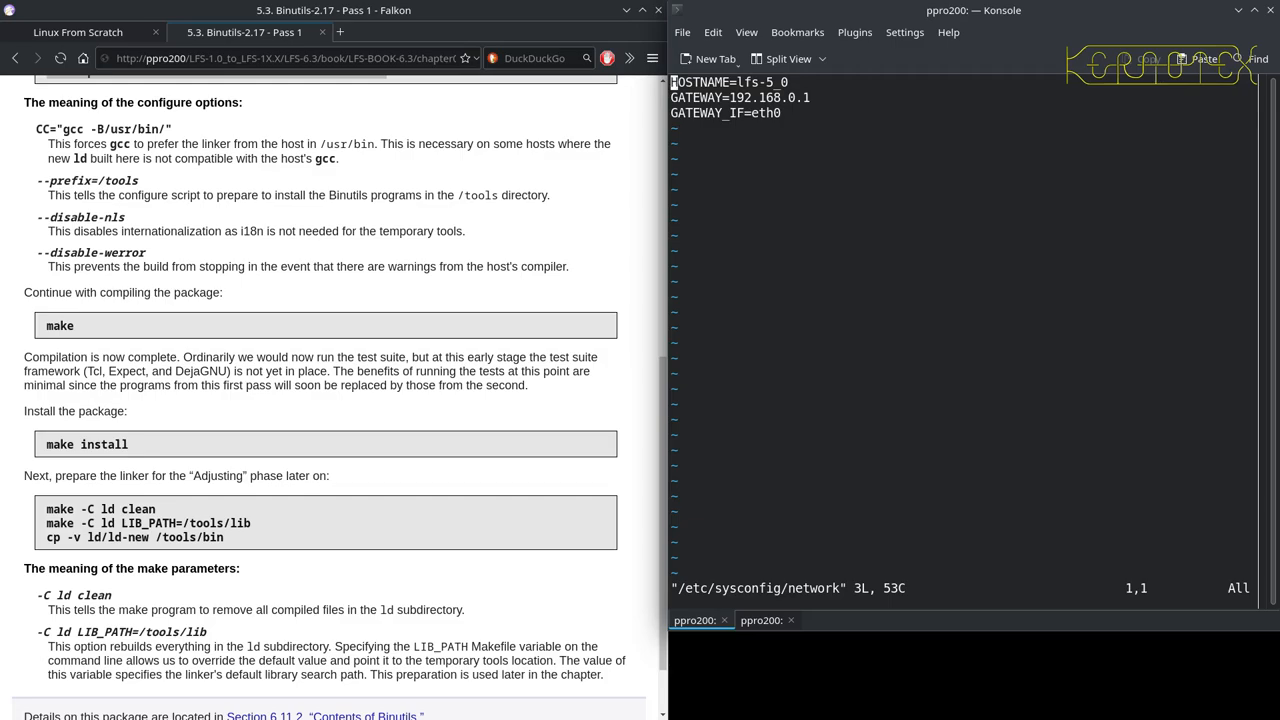
Quit vi, check ifconfig.eth0's static IP line, save with :x, and log out of p233.
text(:q)
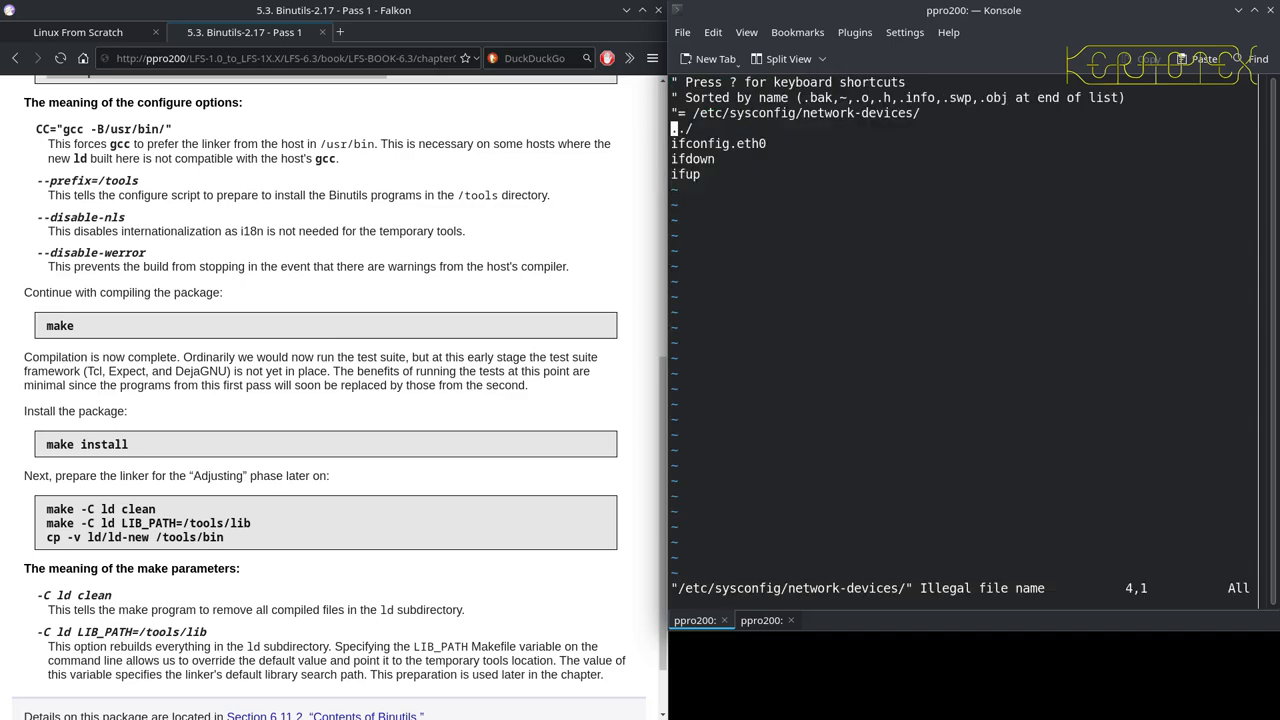
key(j)
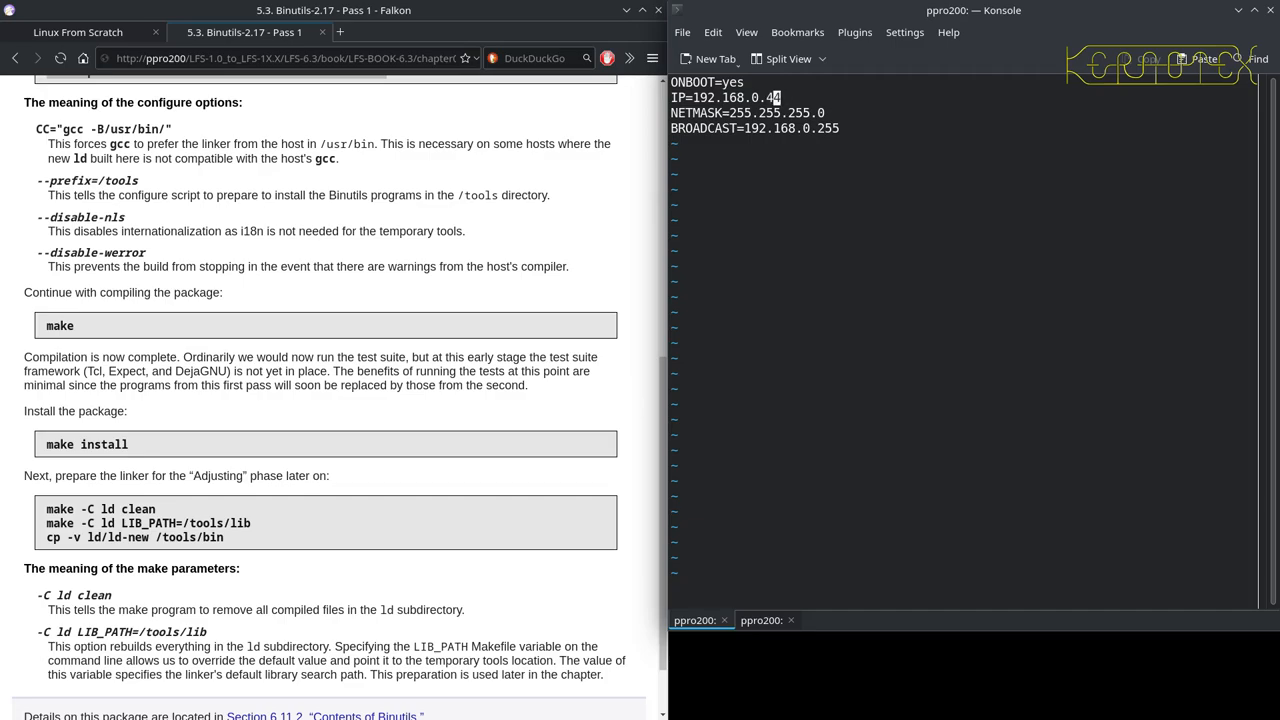
text(:x)
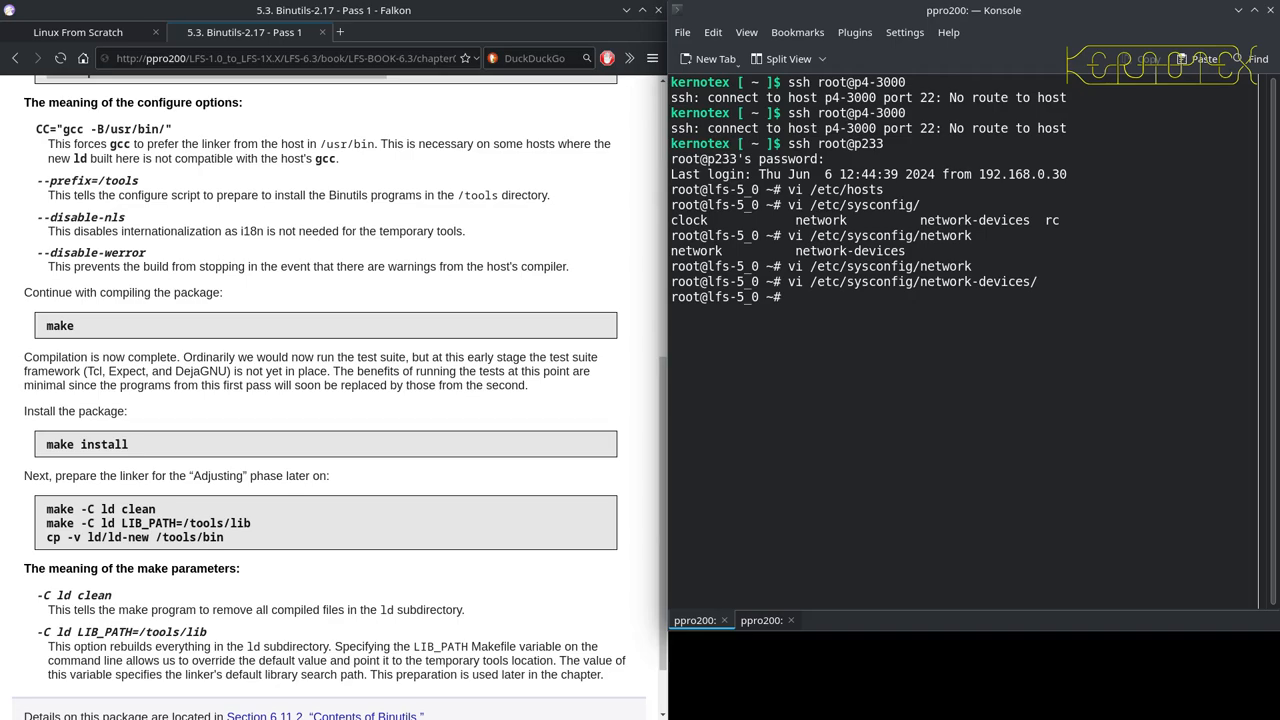
text(logout)
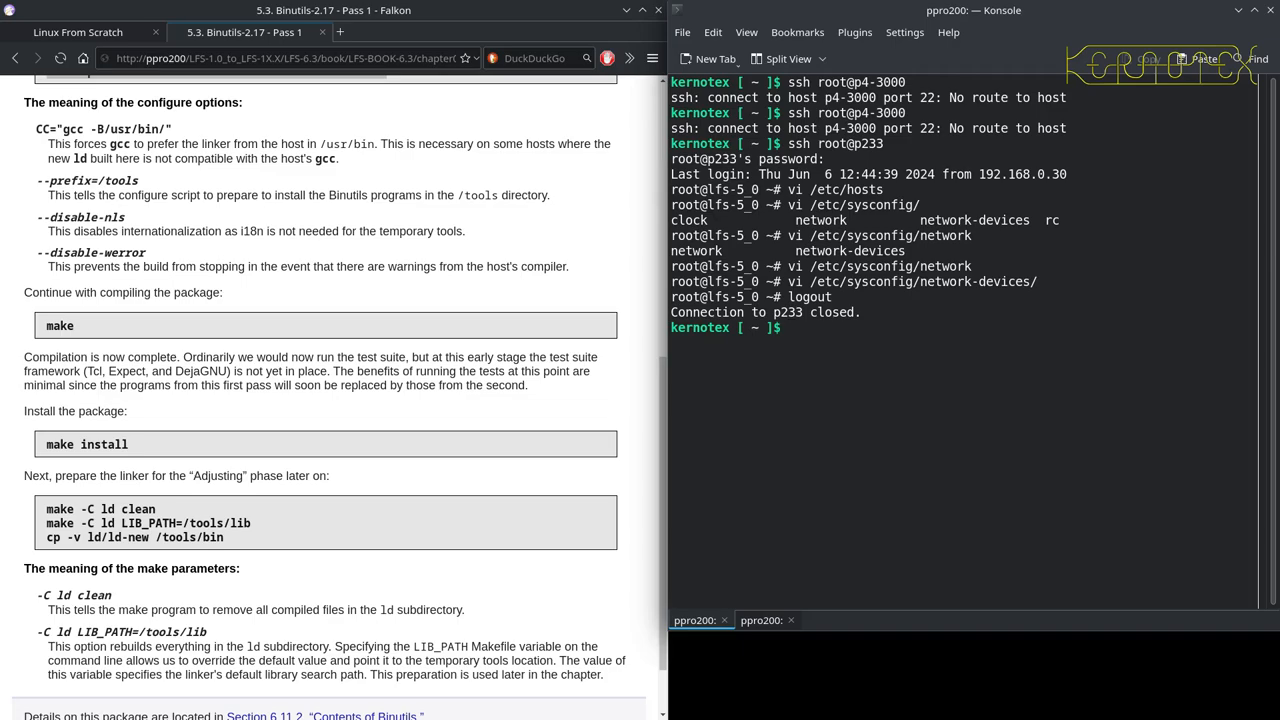
Start ssh root@p4-3000, reaching its host key authenticity prompt.
text(ssh root@p4-3000)
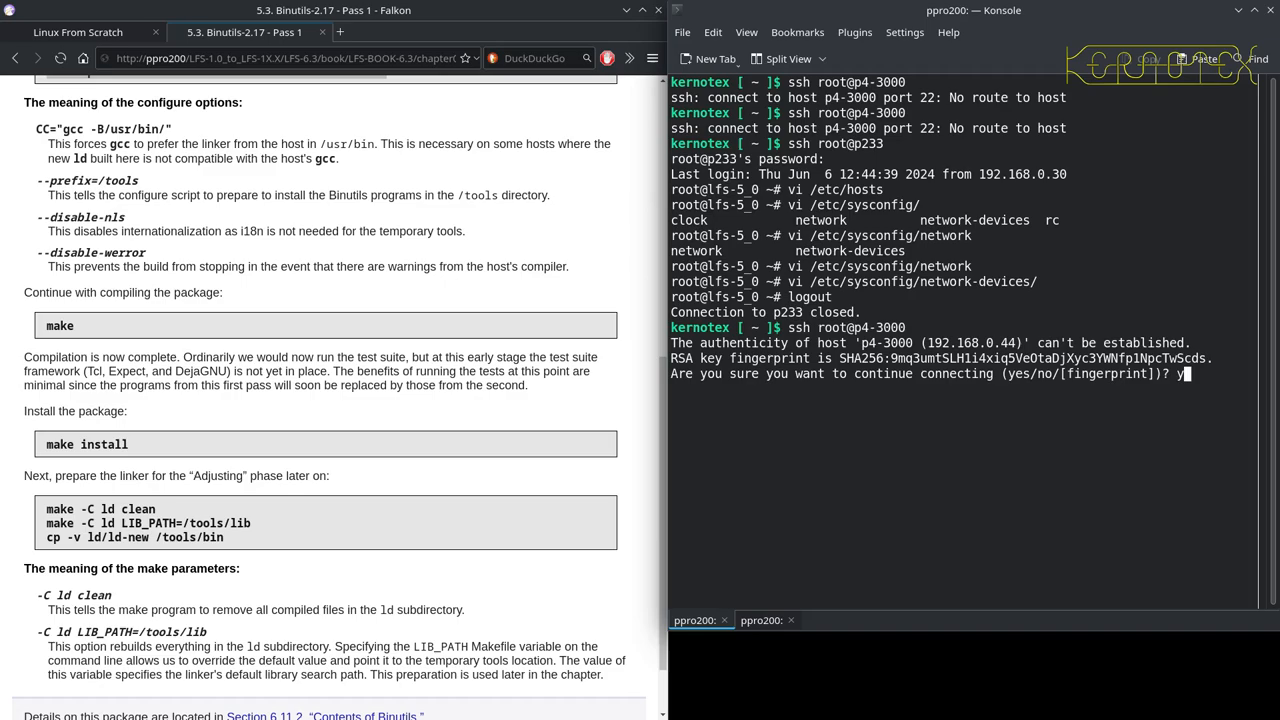
Accept the host key, confirm eth0 at 192.168.0.44 with ifconfig, and switch to the lfs user.
text(es)
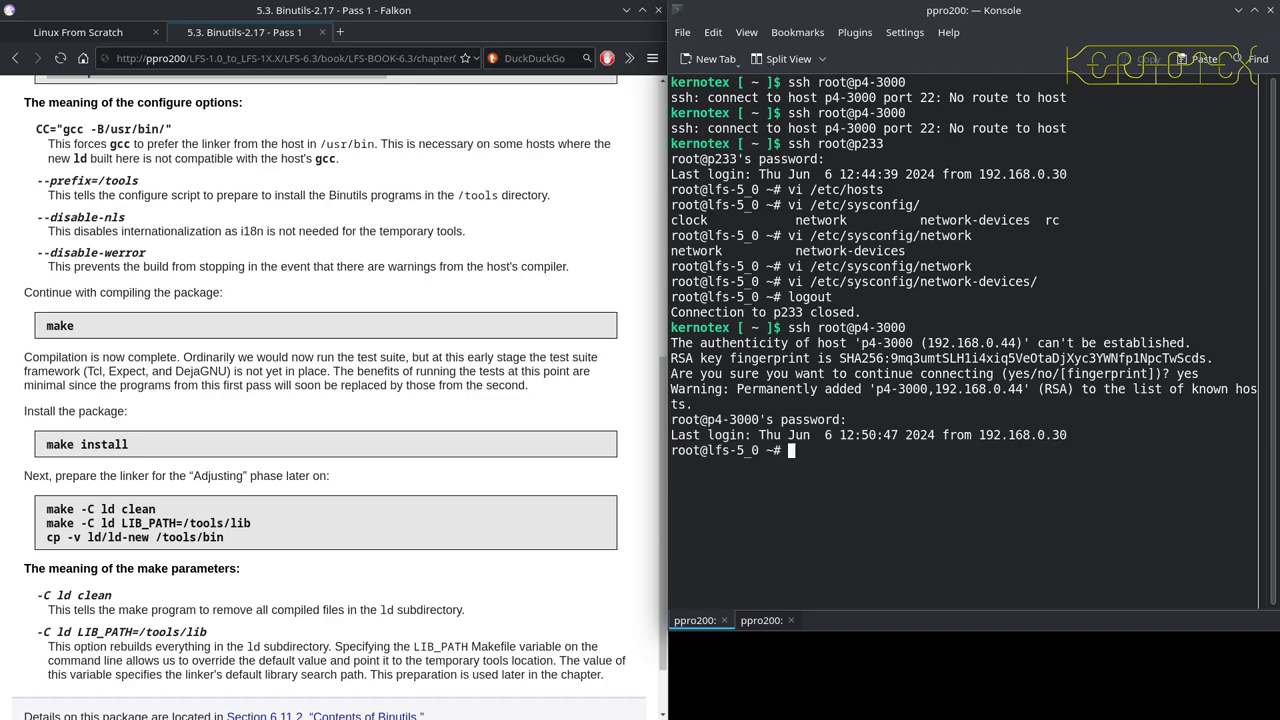
text(ip a)
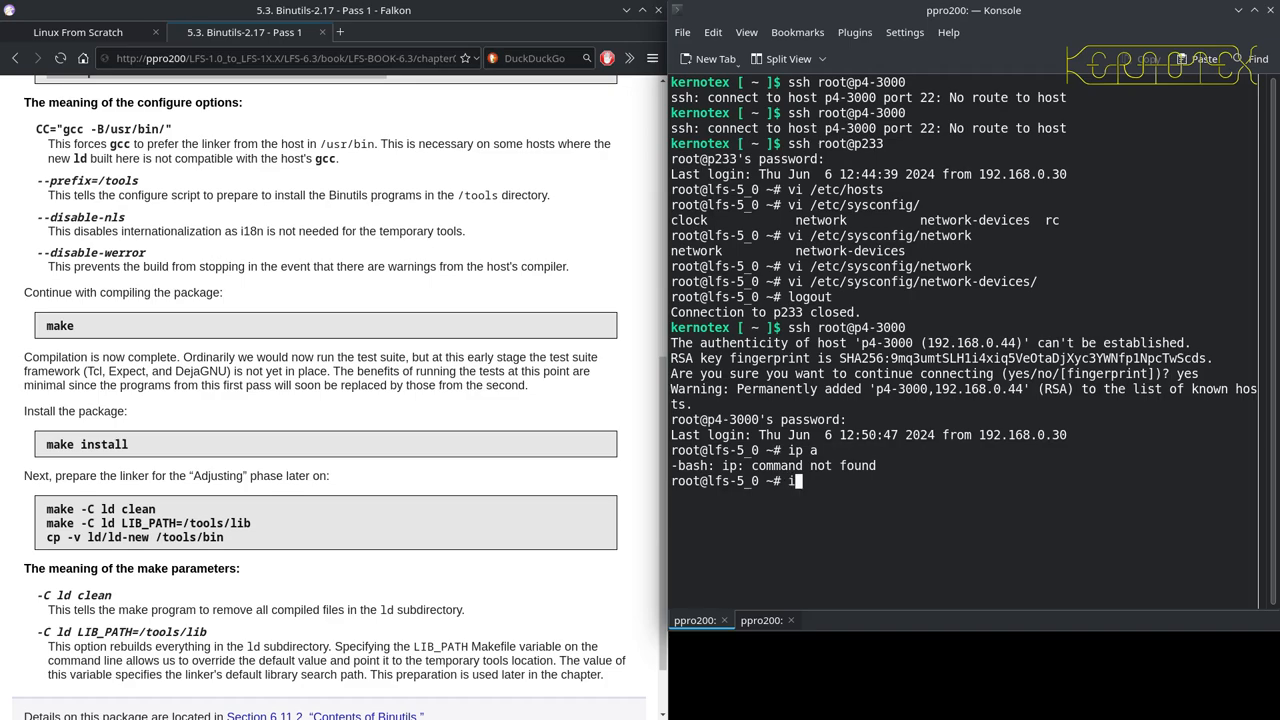
text(fconfig)
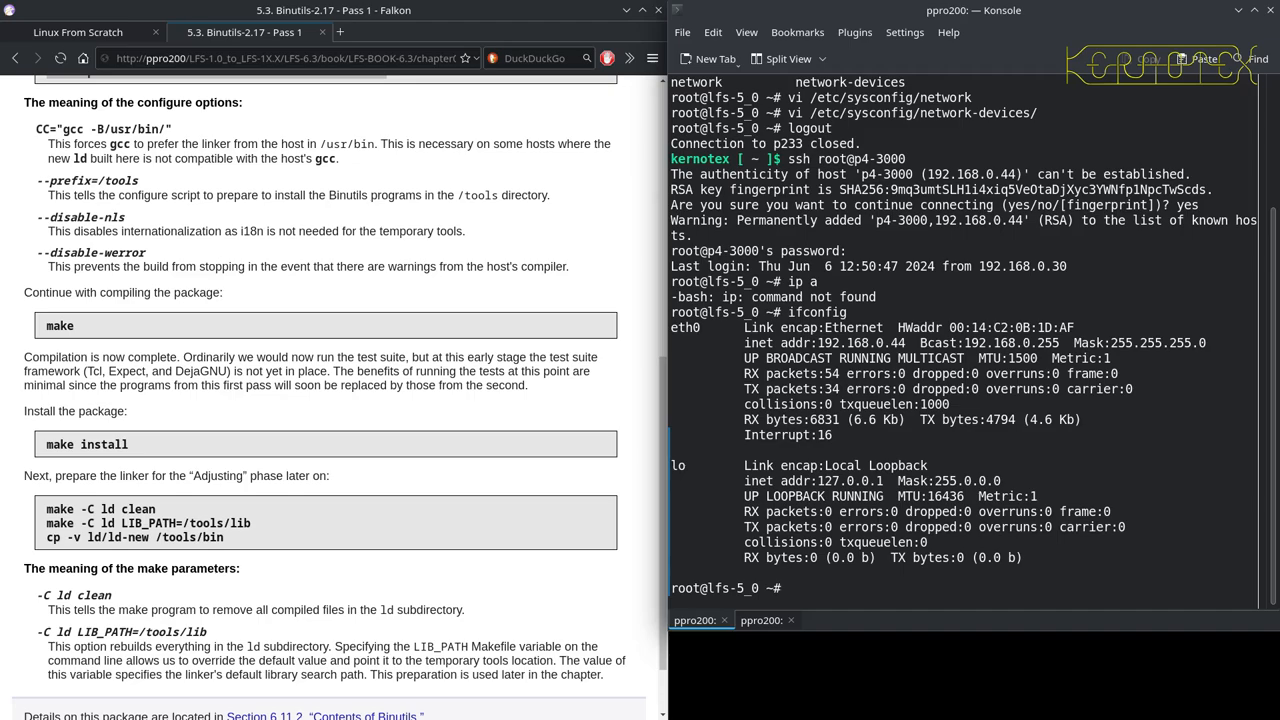
text(su -)
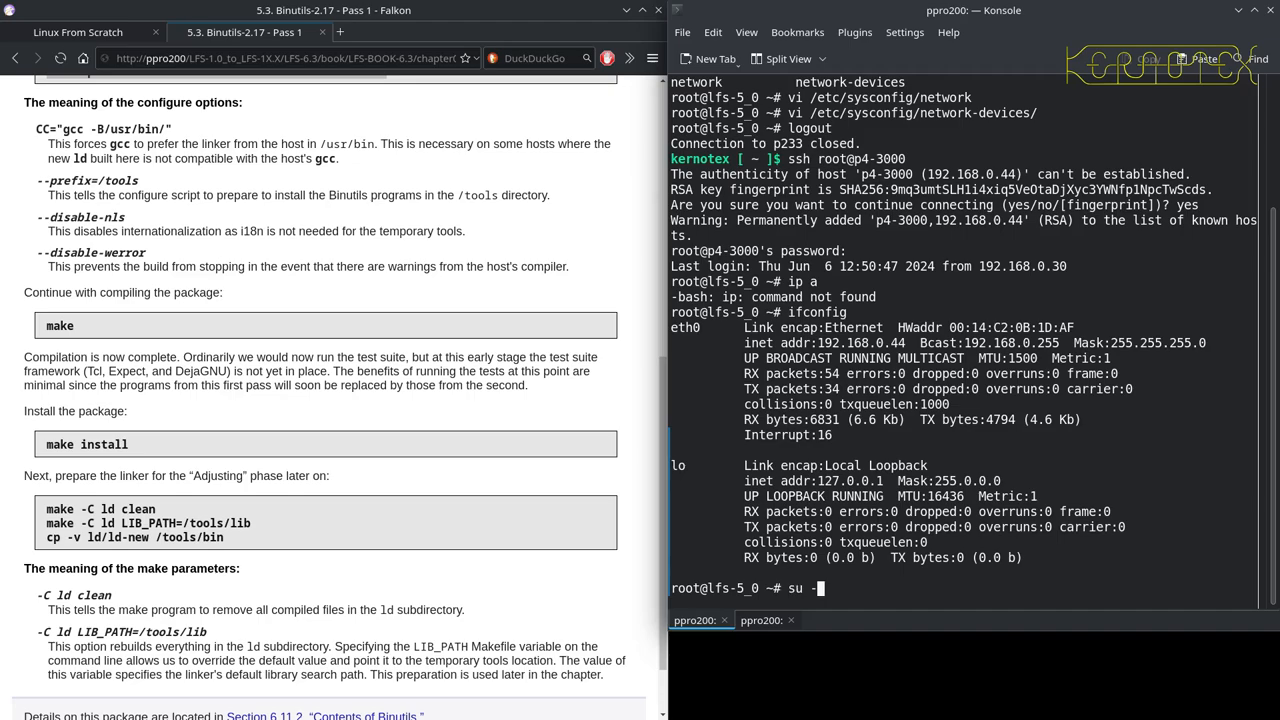
text(lfs)
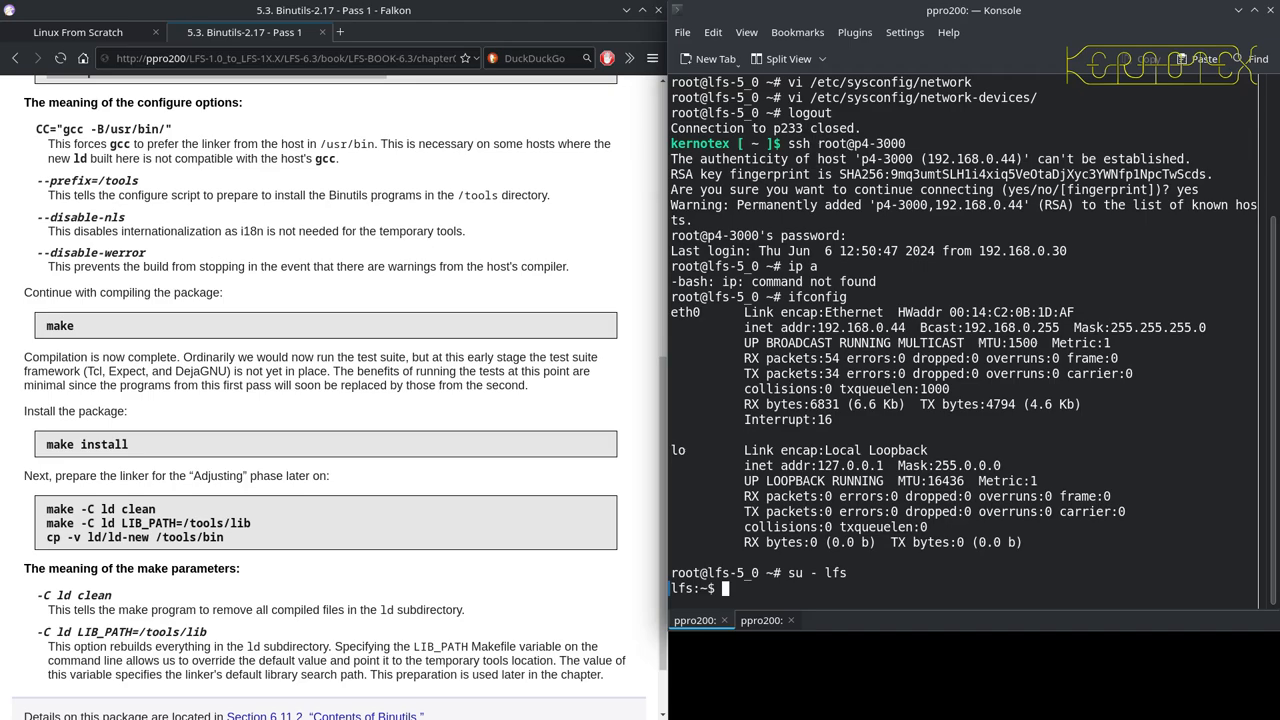
Check $LFS and try cd $LFS/sources, then exit back to root.
text(echo $LFS)
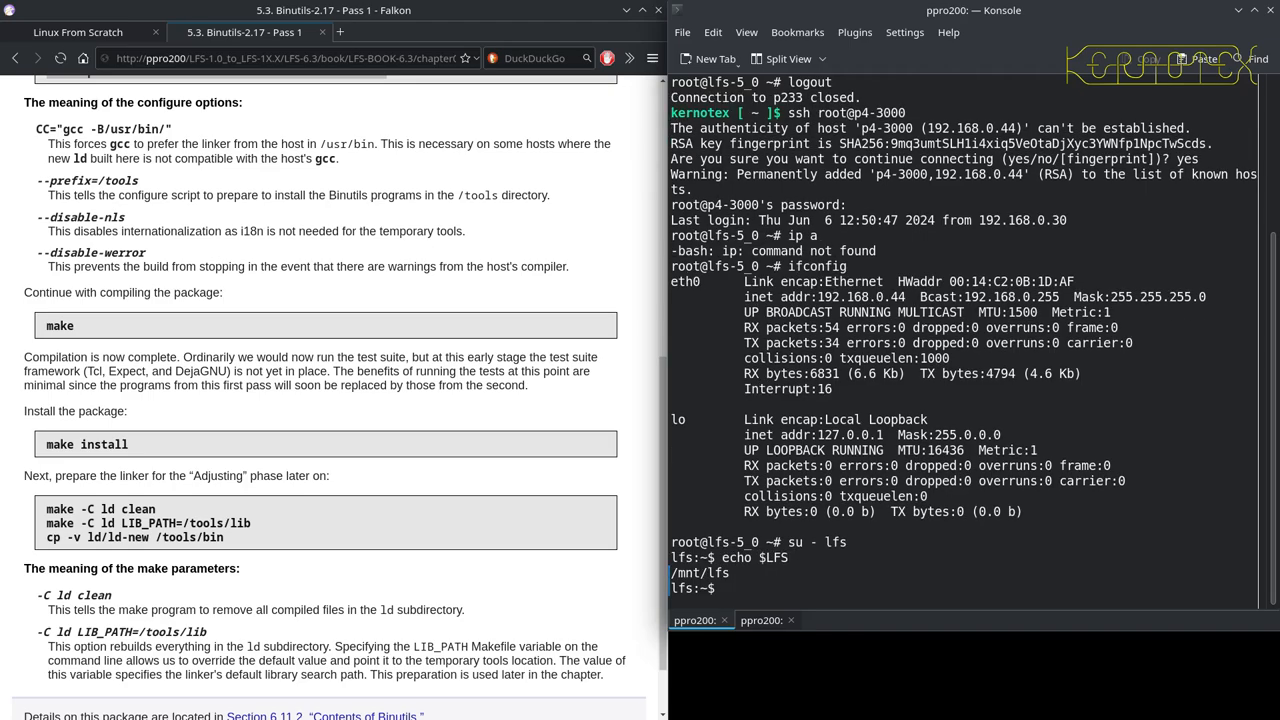
text(cd)
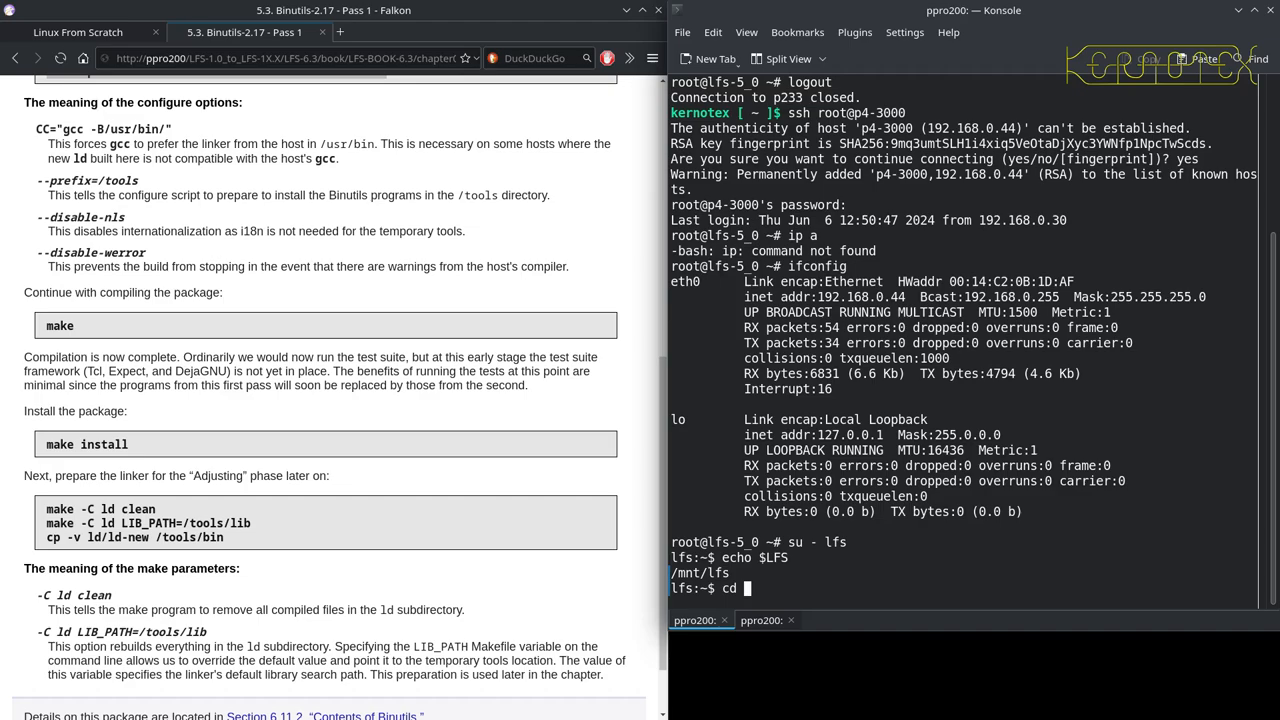
text($LFS/sou)
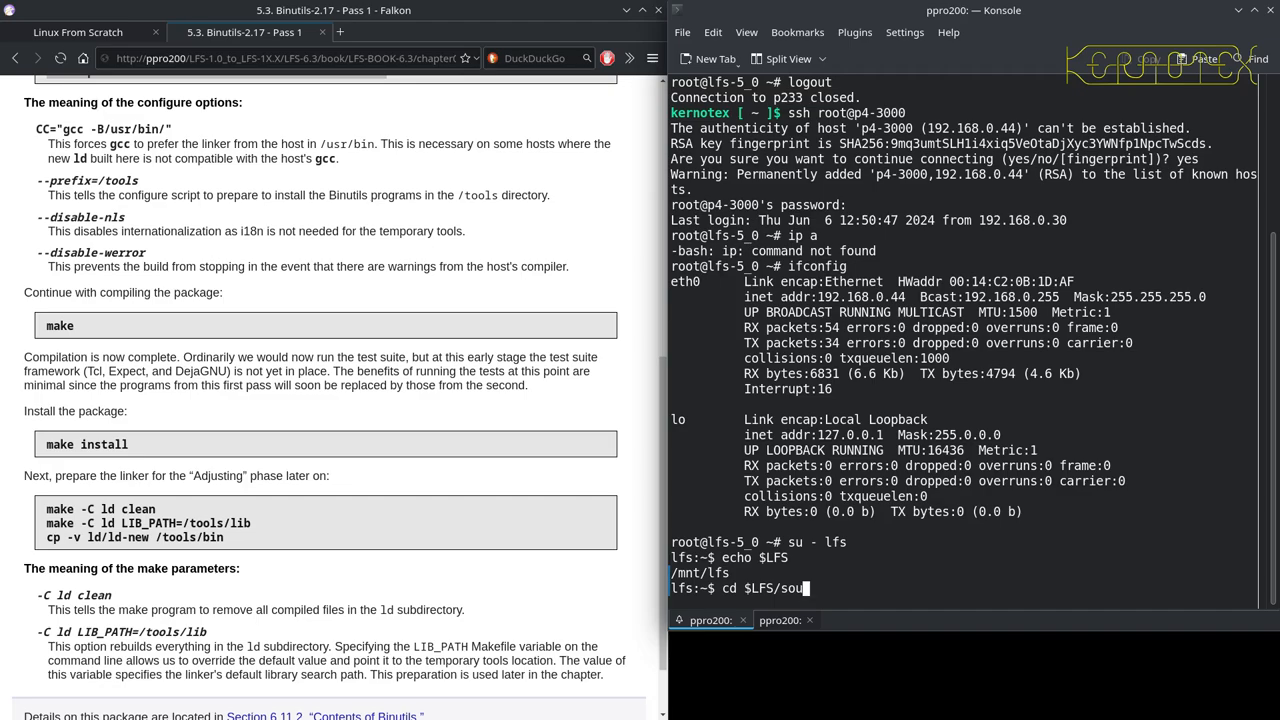
text(exit)
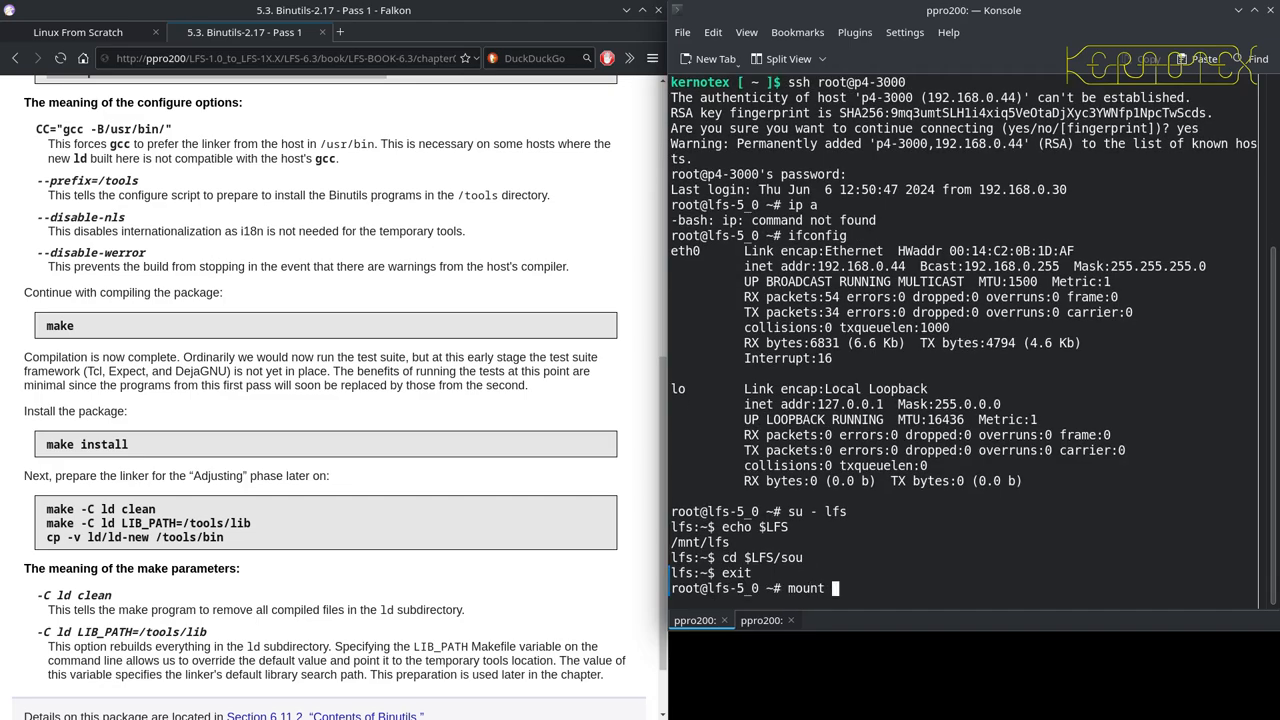
Mount /dev/sda9 at $LFS, su to lfs, and enter /mnt/lfs/sources/binutils-build.
text(/dev/sd)
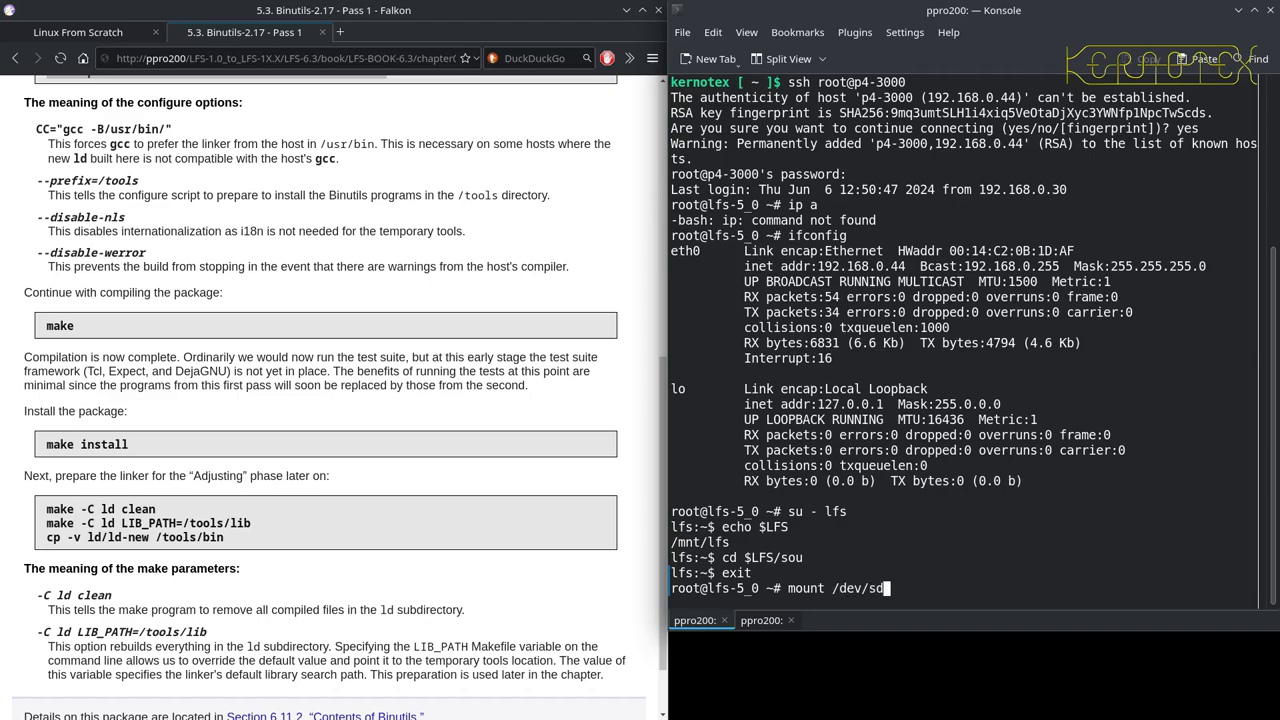
key(Return)
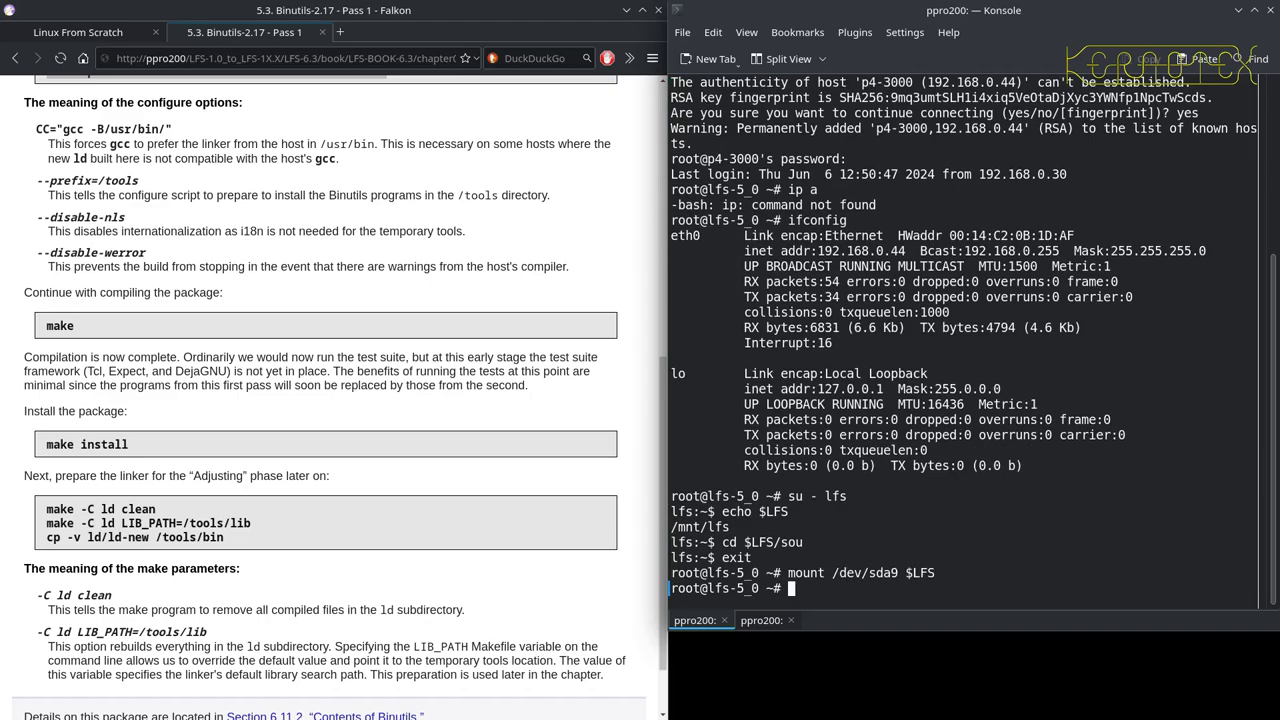
text(su - lfs)
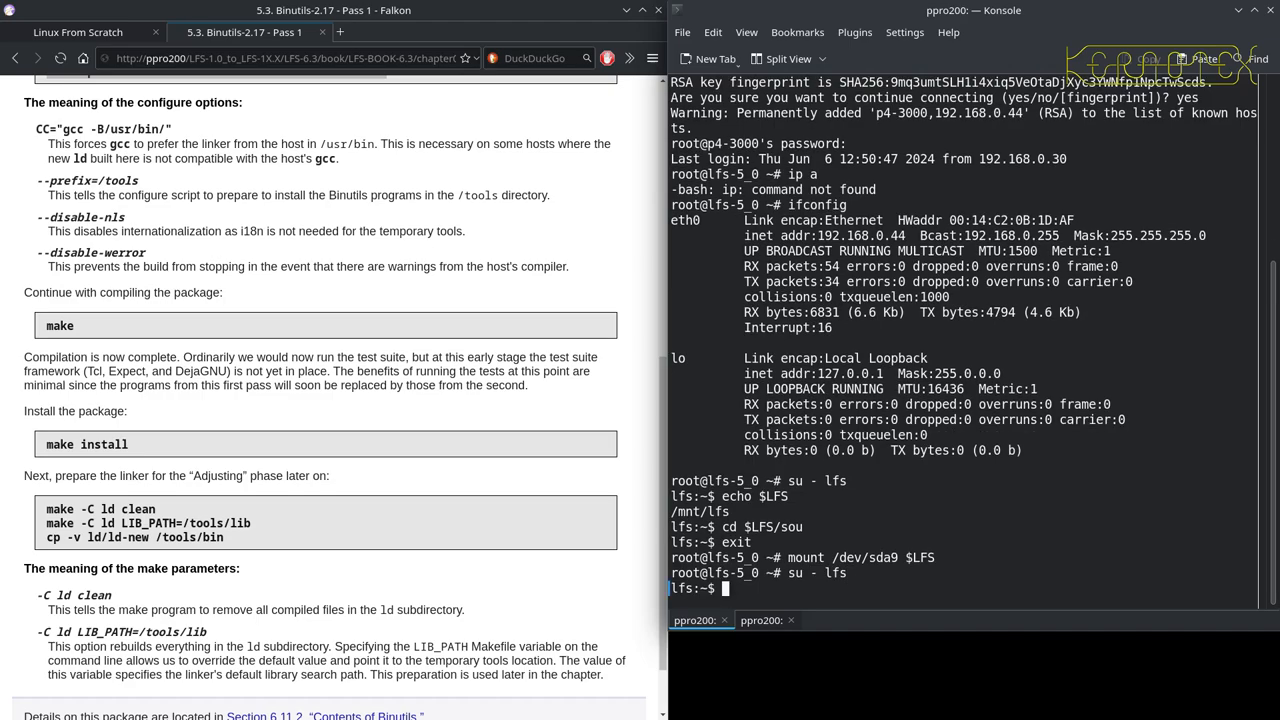
text(cd $LFS/so)
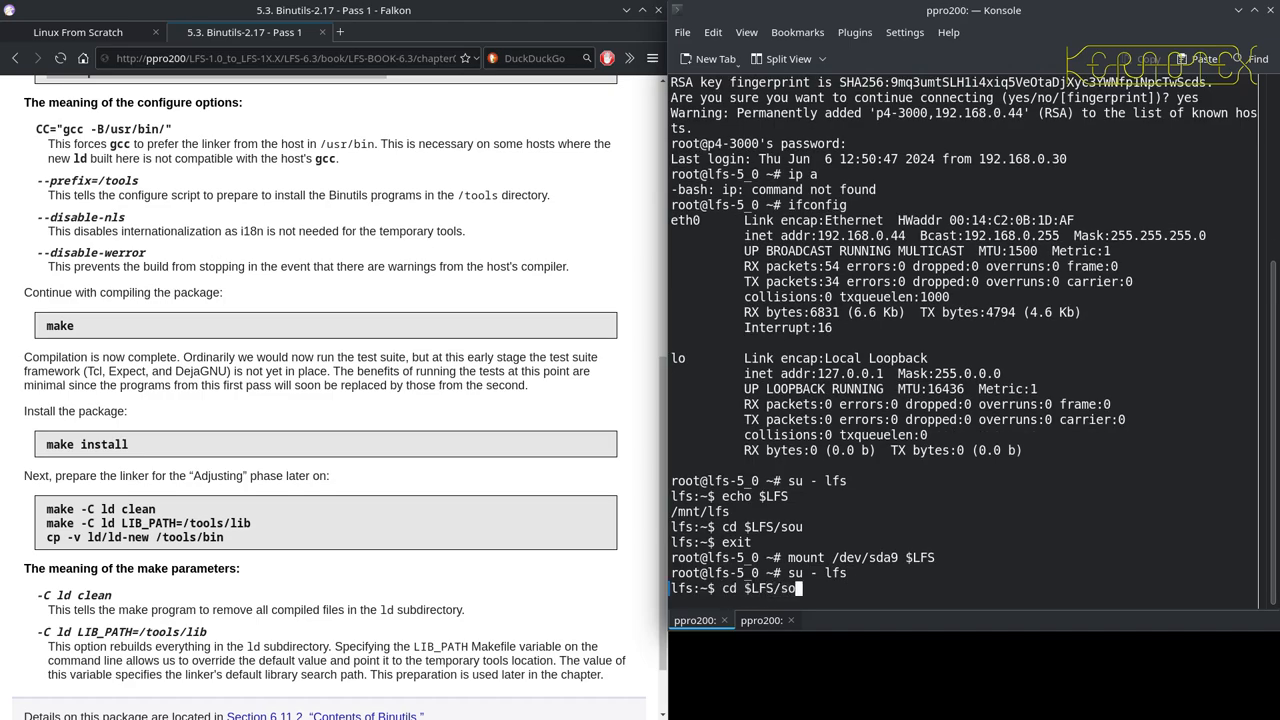
text(/mnt/lfs/sources/binutils-build/)
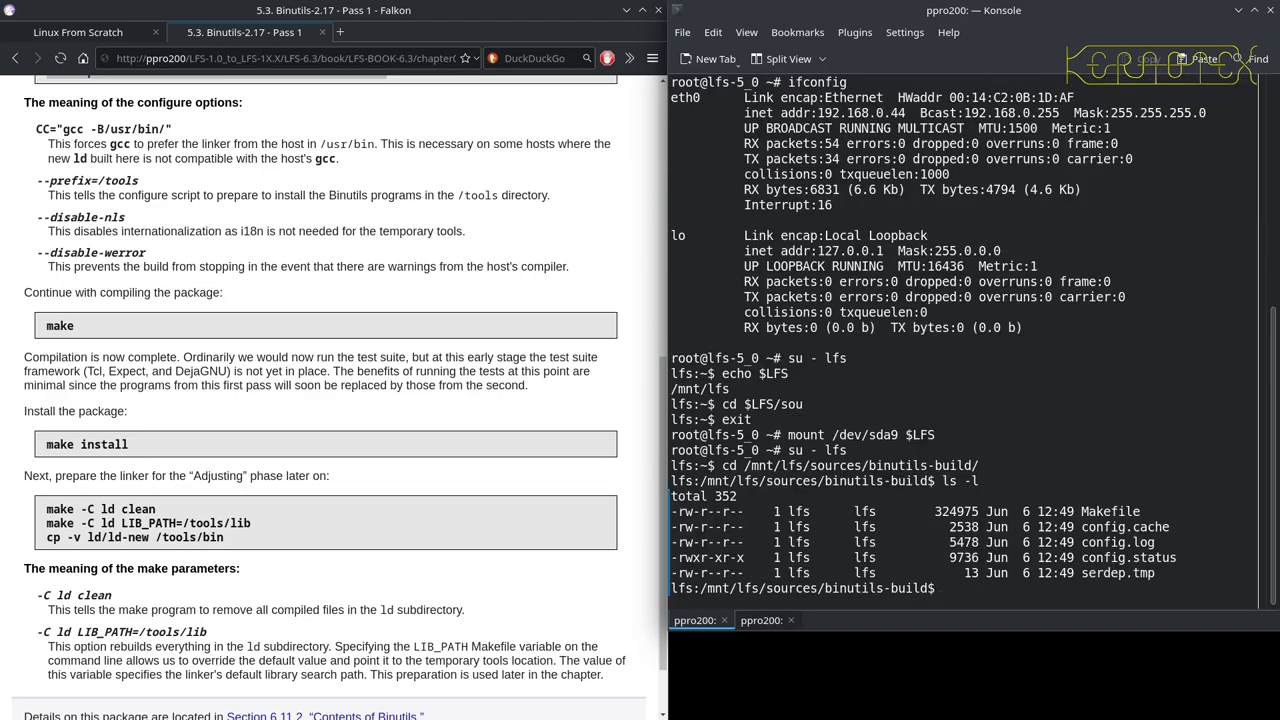
mouse_move(344, 336)
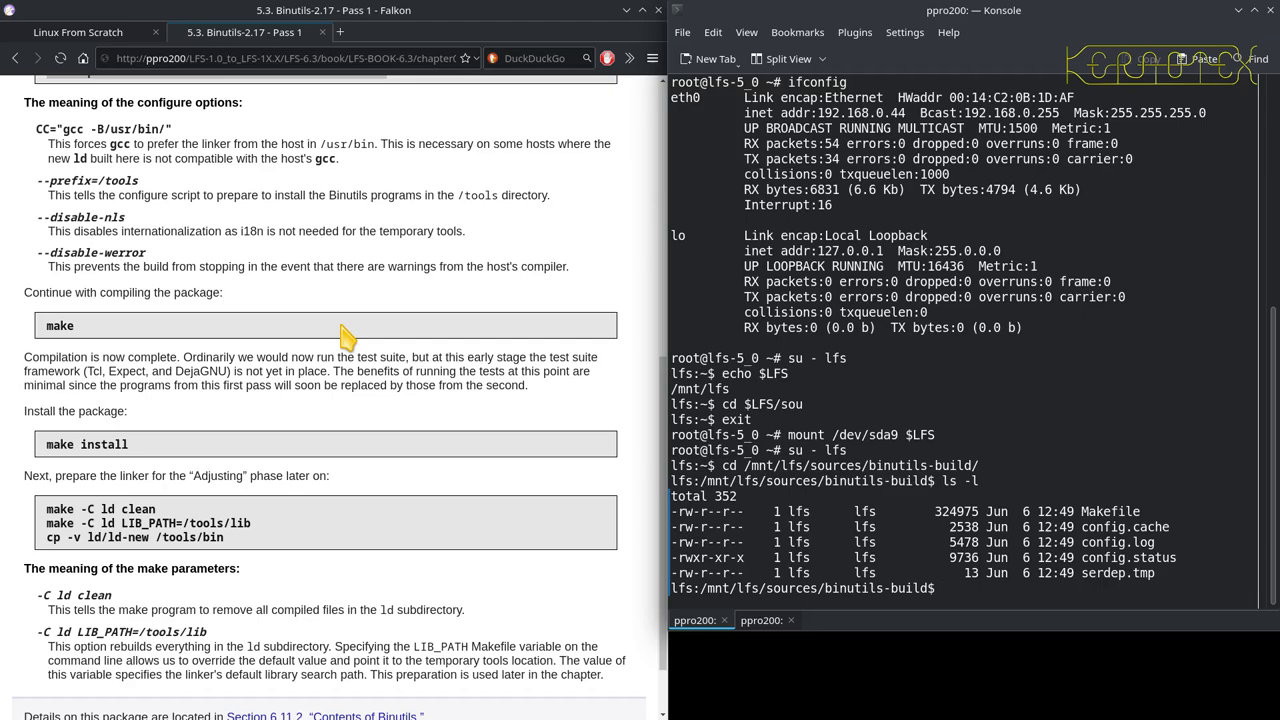
Clear binutils-build with rm -Rf *, rerun ../binutils-2.17/configure, and type time make.
text(rm -Rf)
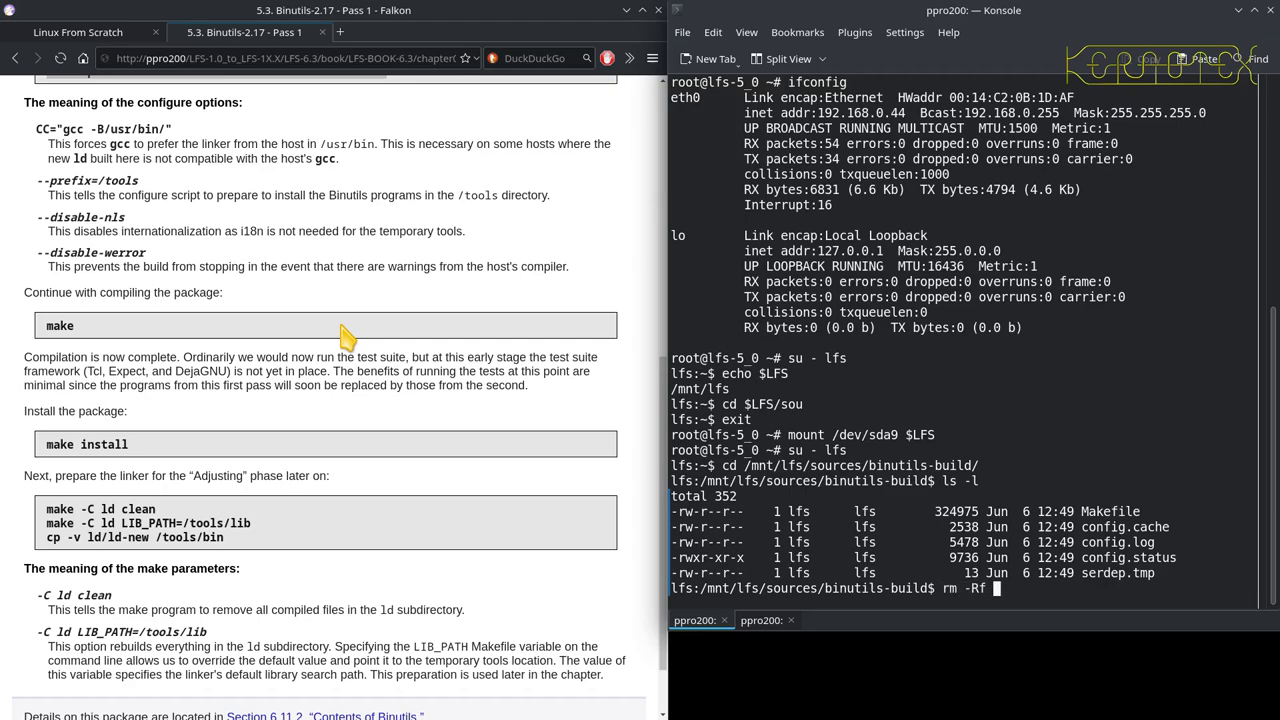
text(*)
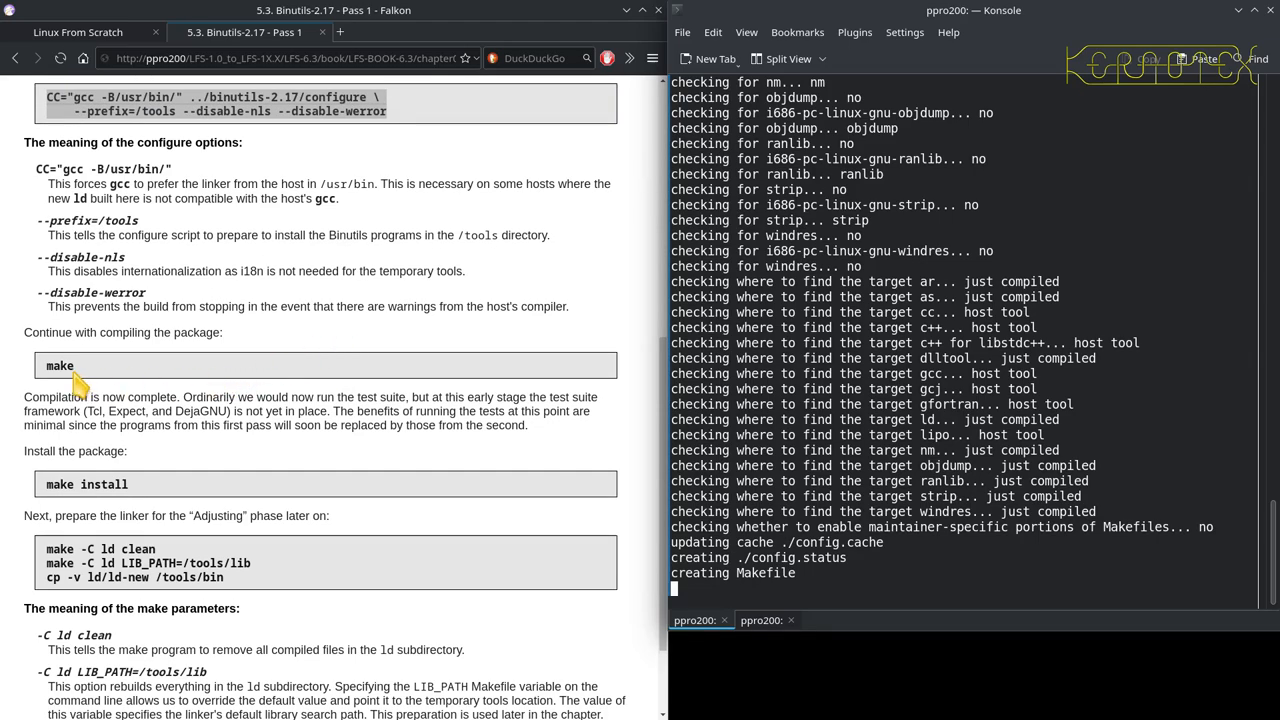
double_click(60, 364)
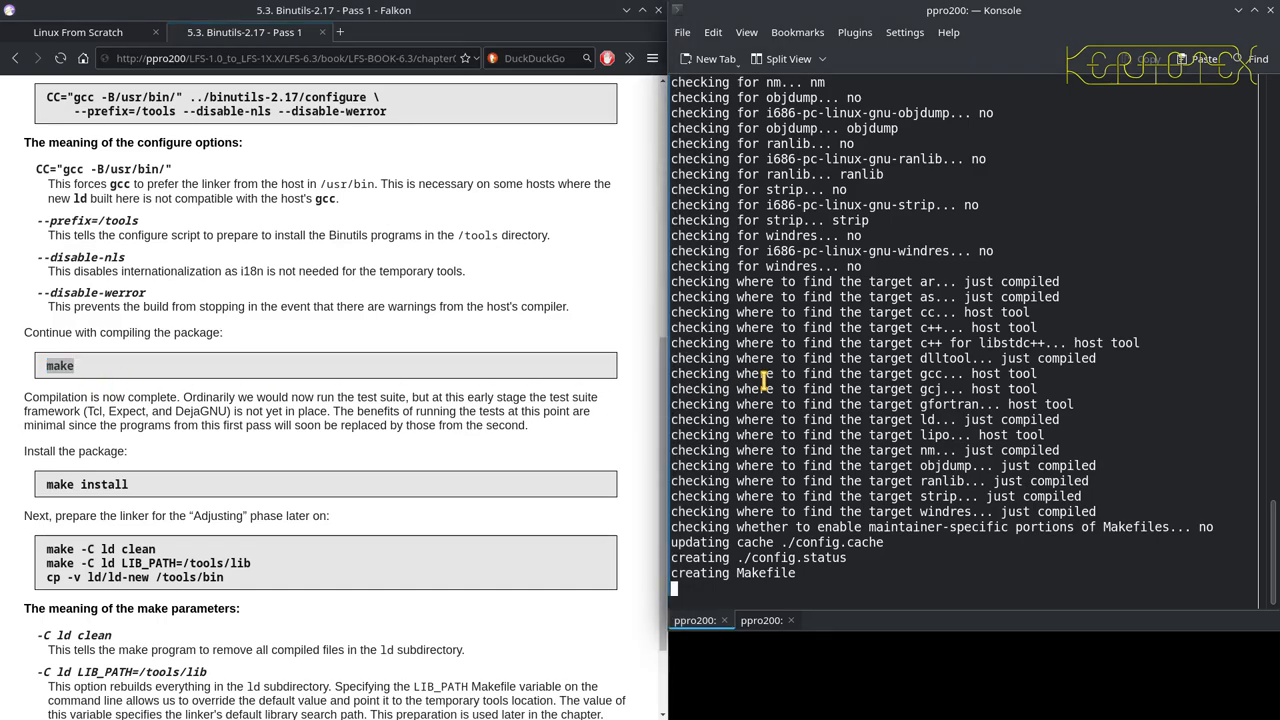
text(time make)
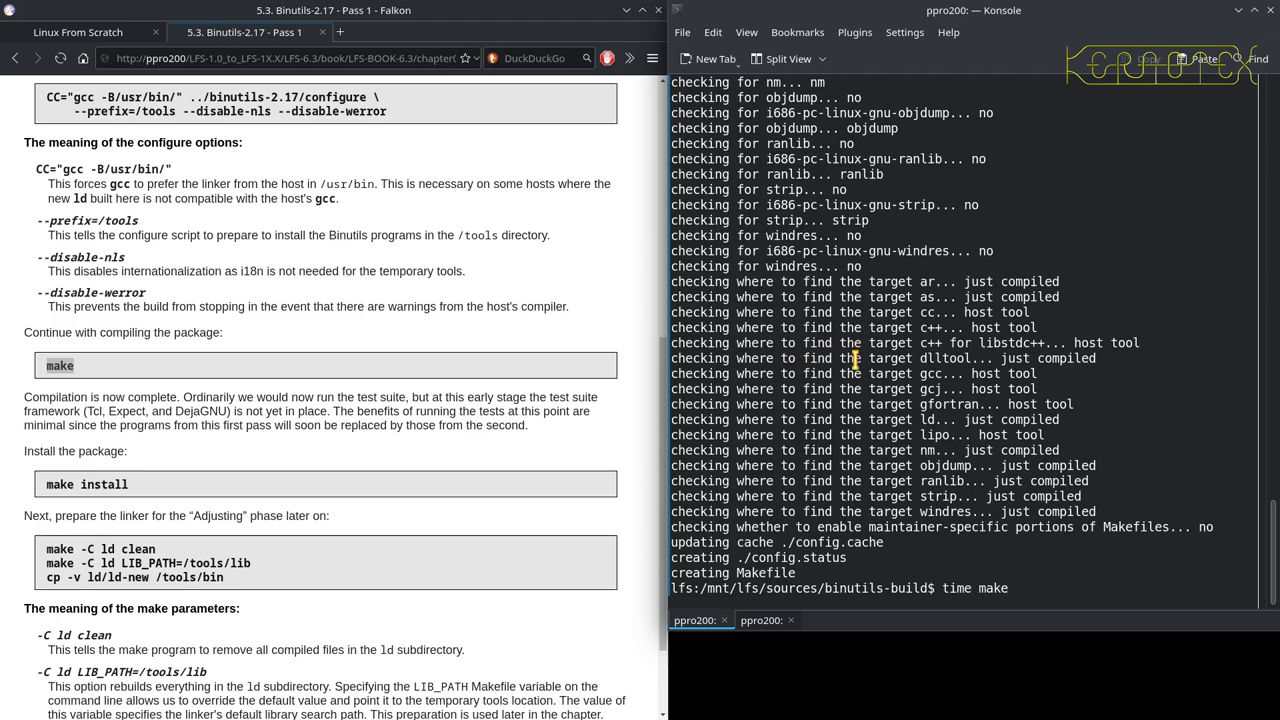
In the second Konsole tab, reconnect over SSH to the p4-3000 build machine.
click(762, 620)
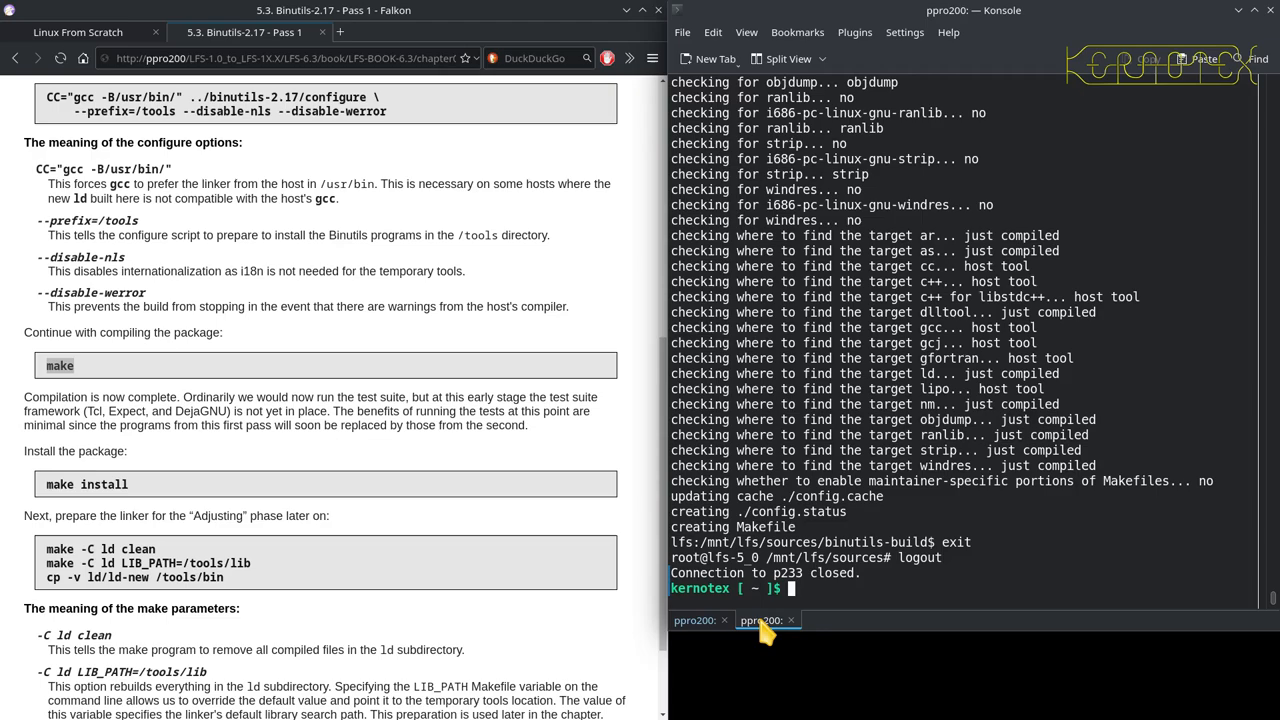
text(ssh root@p2)
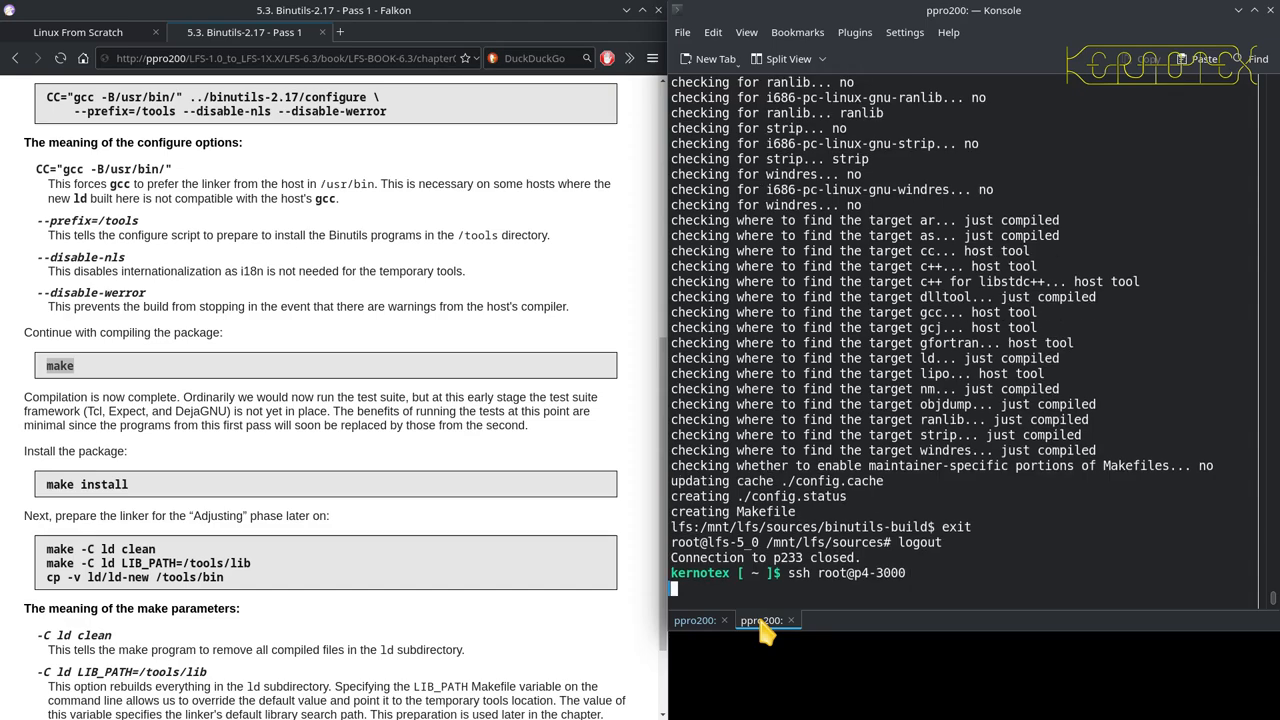
key(Return)
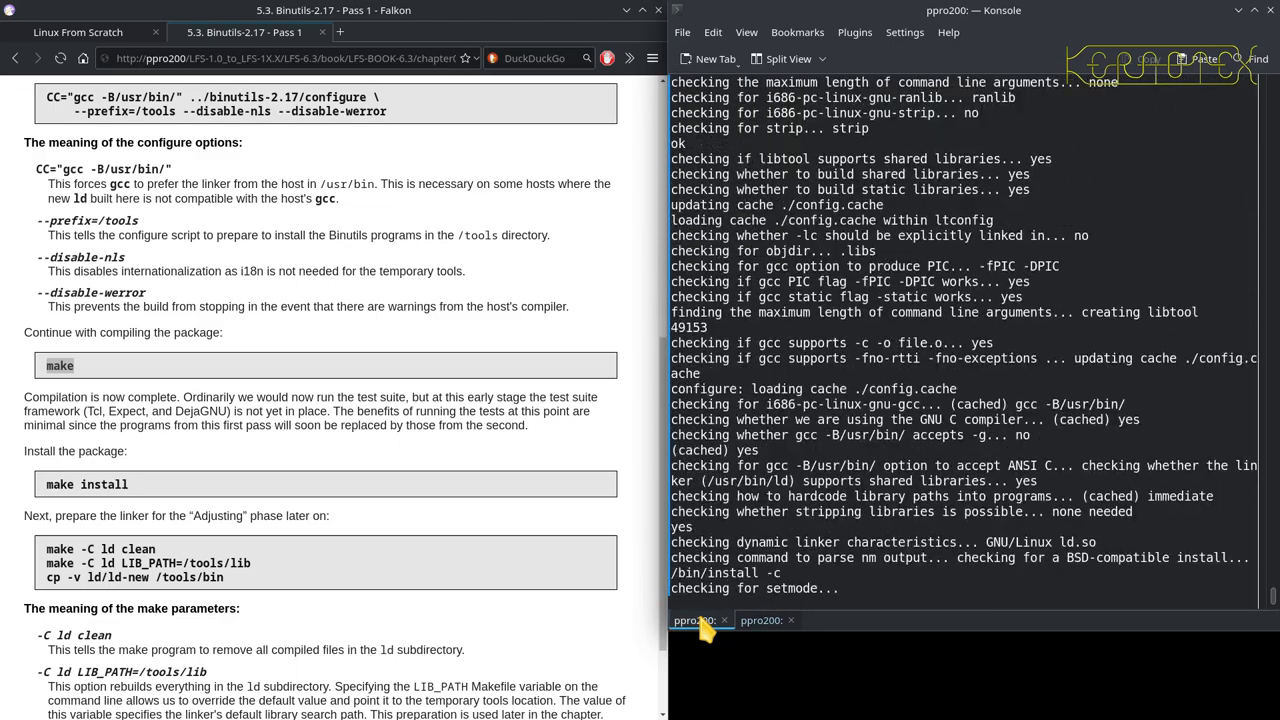
Check the compile output, then switch to the session running top to watch cc1 load on p4-3000.
scroll(down, 3)
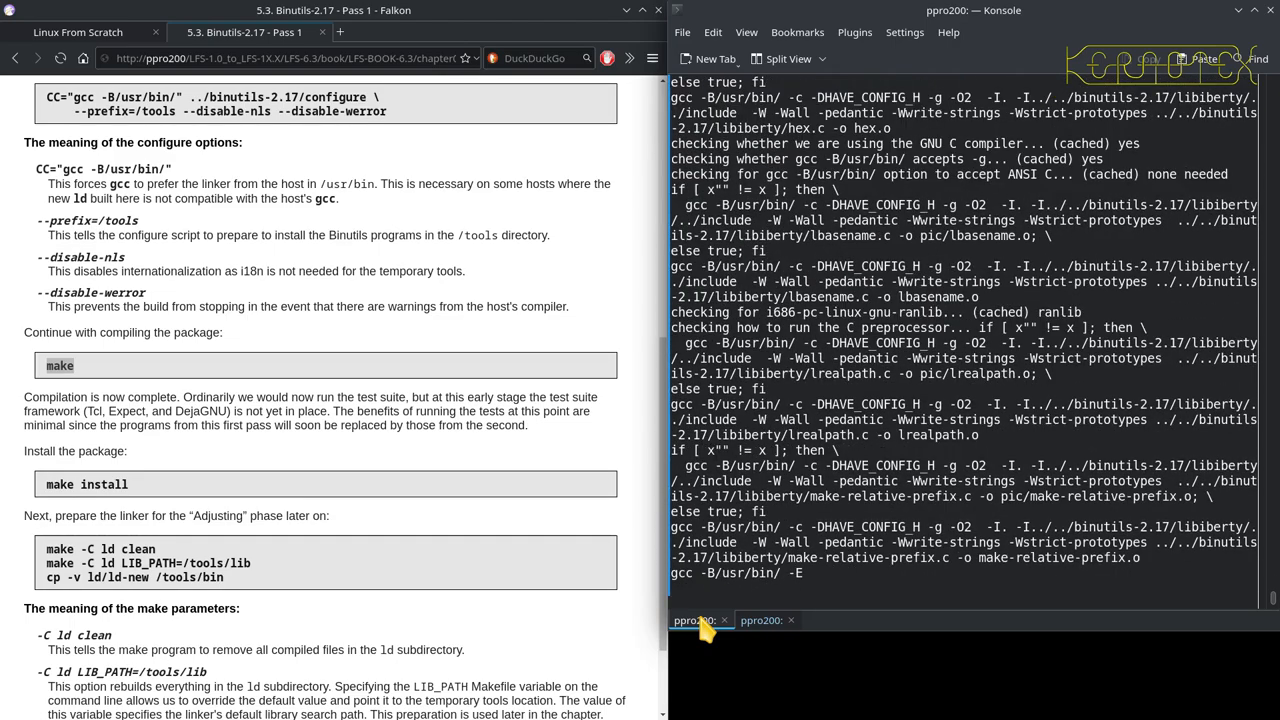
click(760, 620)
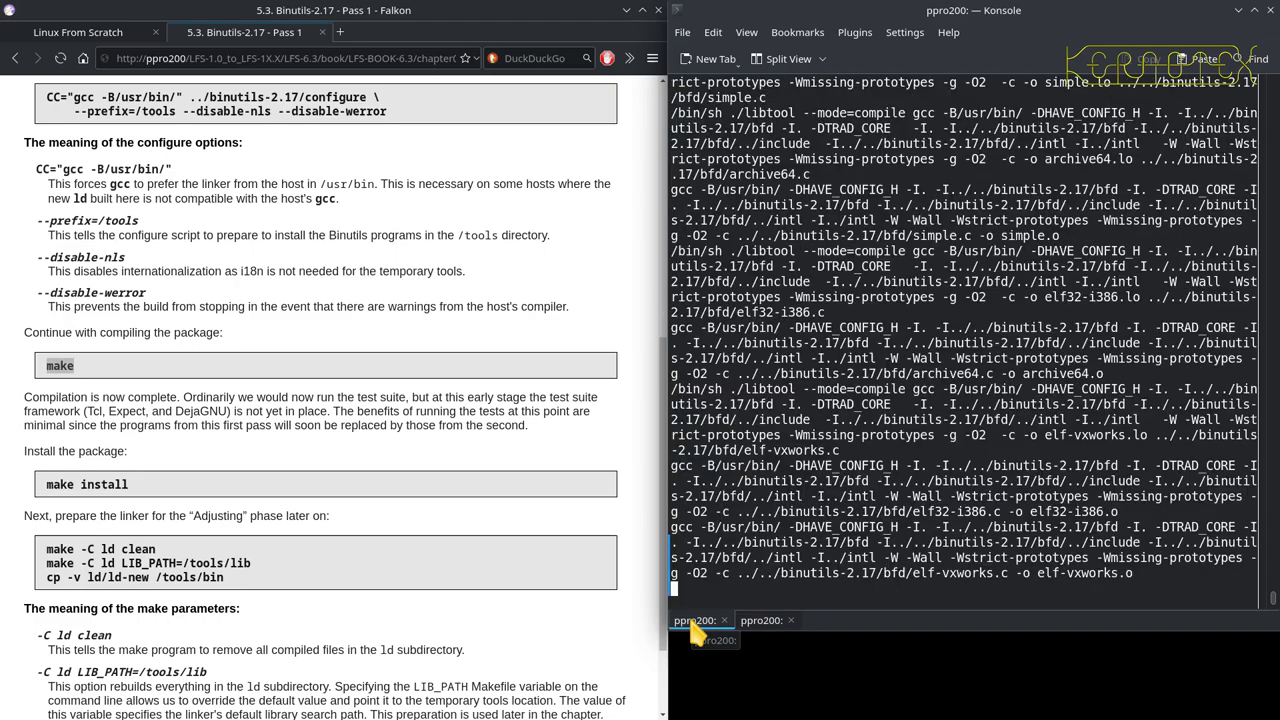
click(762, 620)
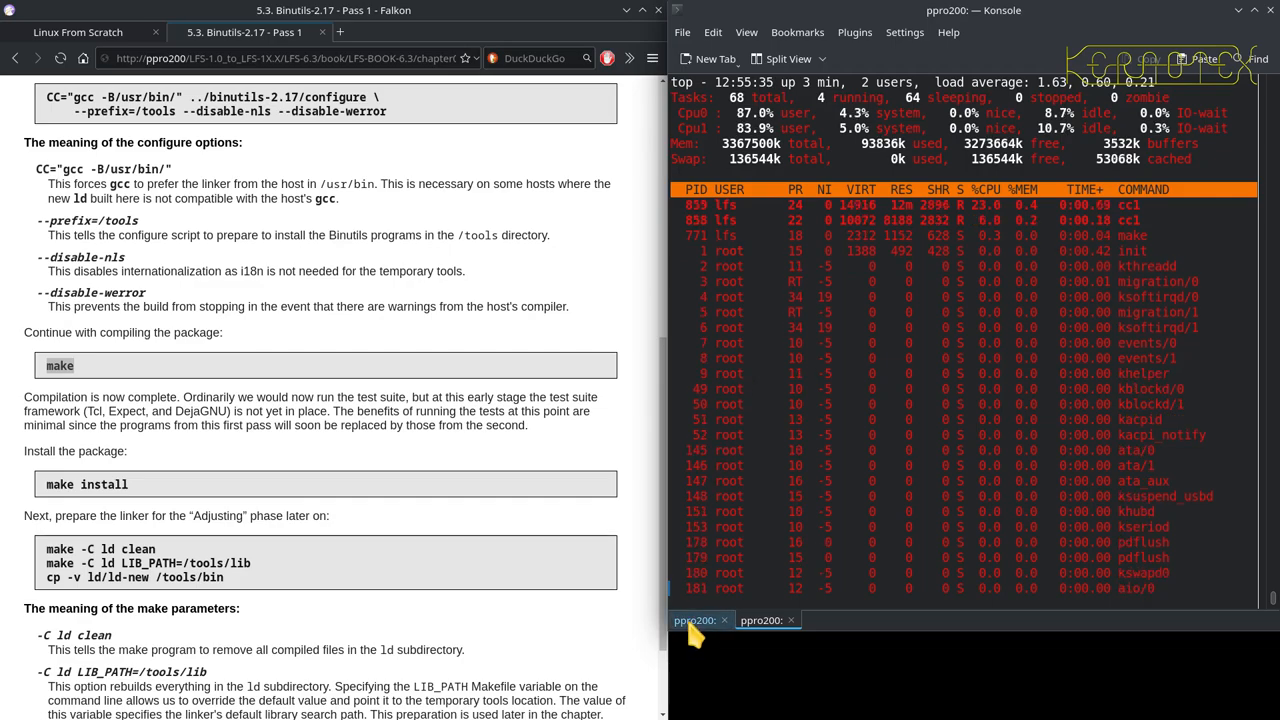
Return to the session showing make compiling binutils sources such as objcopy.c.
click(694, 620)
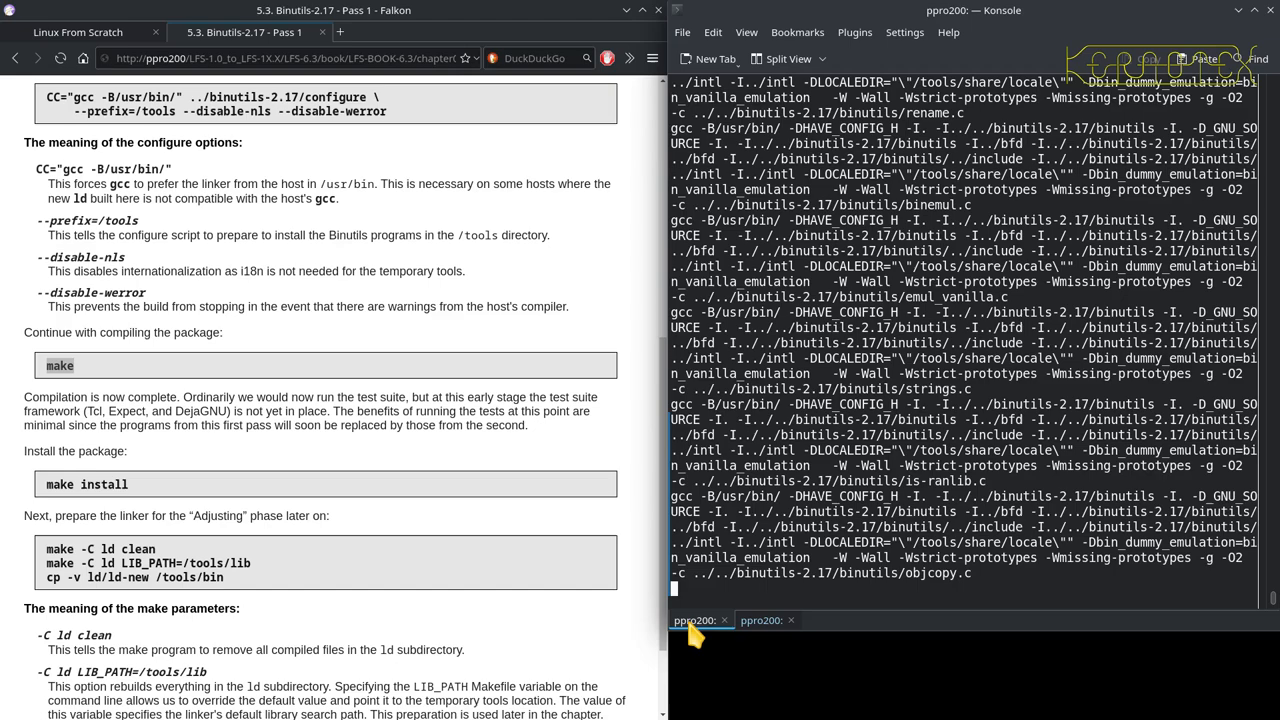
Let the timed make finish, reporting about 2m58s real time at the binutils-build prompt.
click(762, 620)
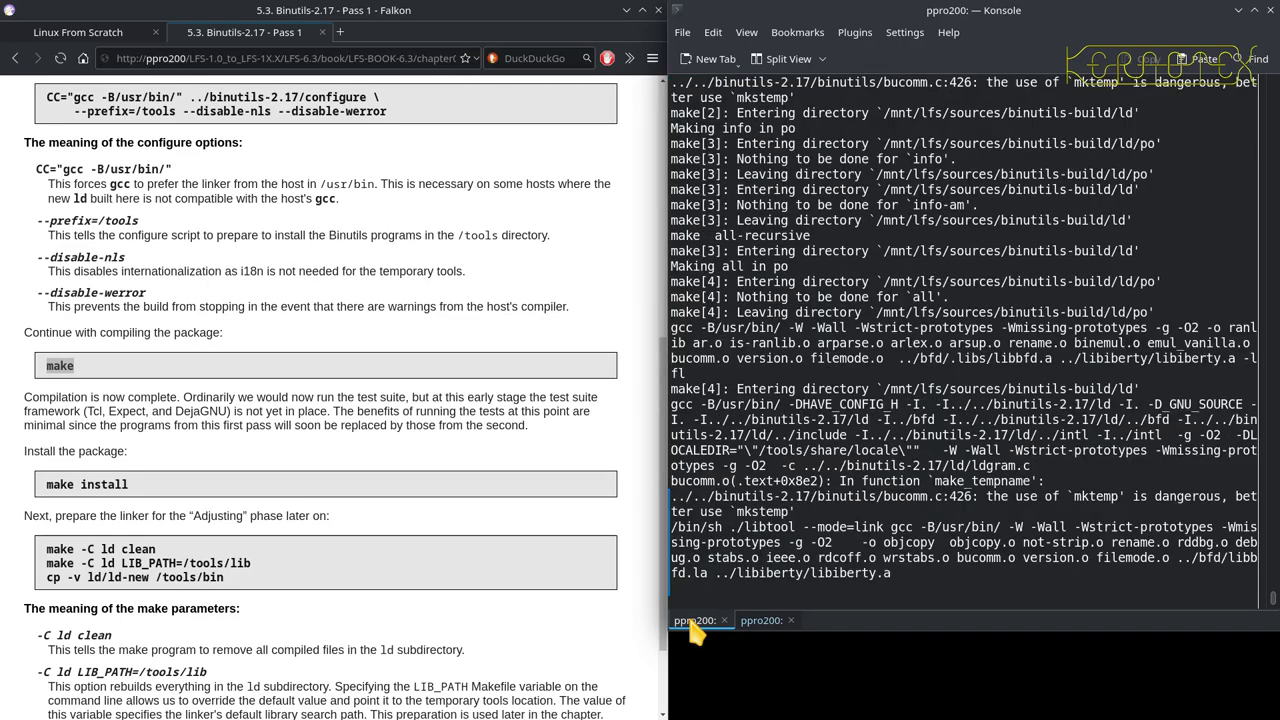
scroll(down, 3)
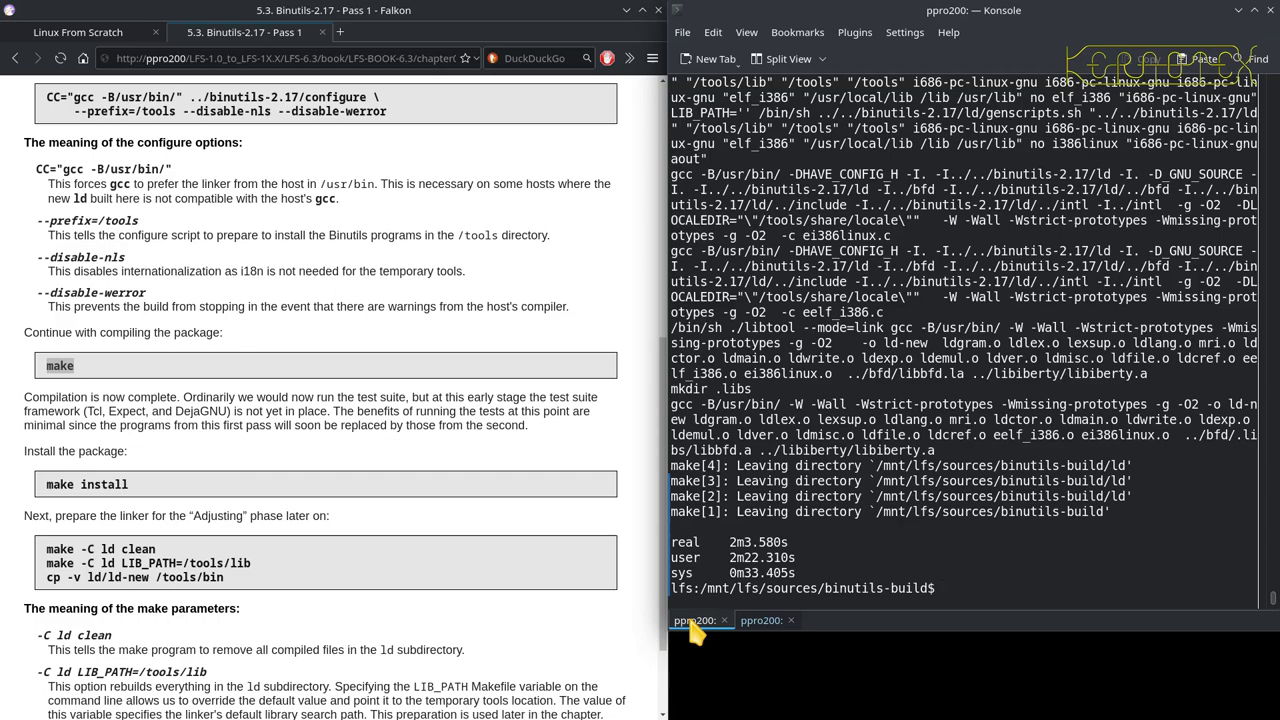
mouse_move(400, 524)
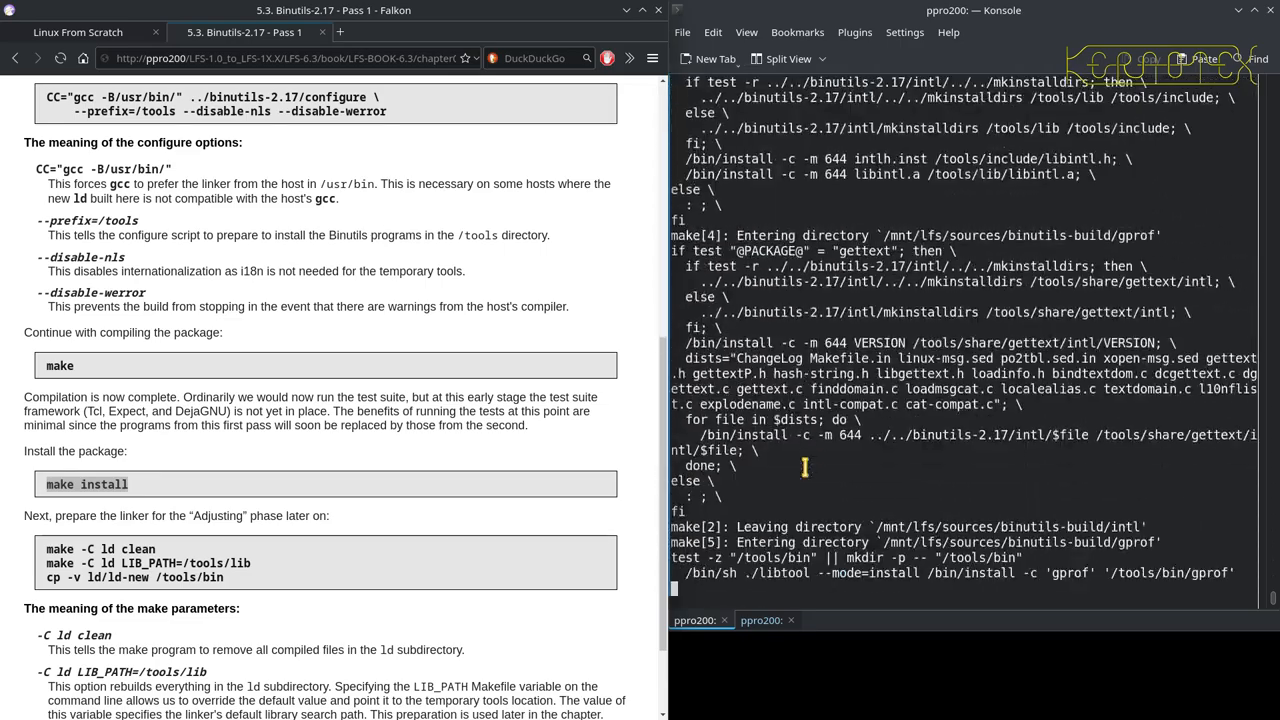
Follow 'make install' into /tools and 'make -C ld clean' output as they complete.
scroll(down, 3)
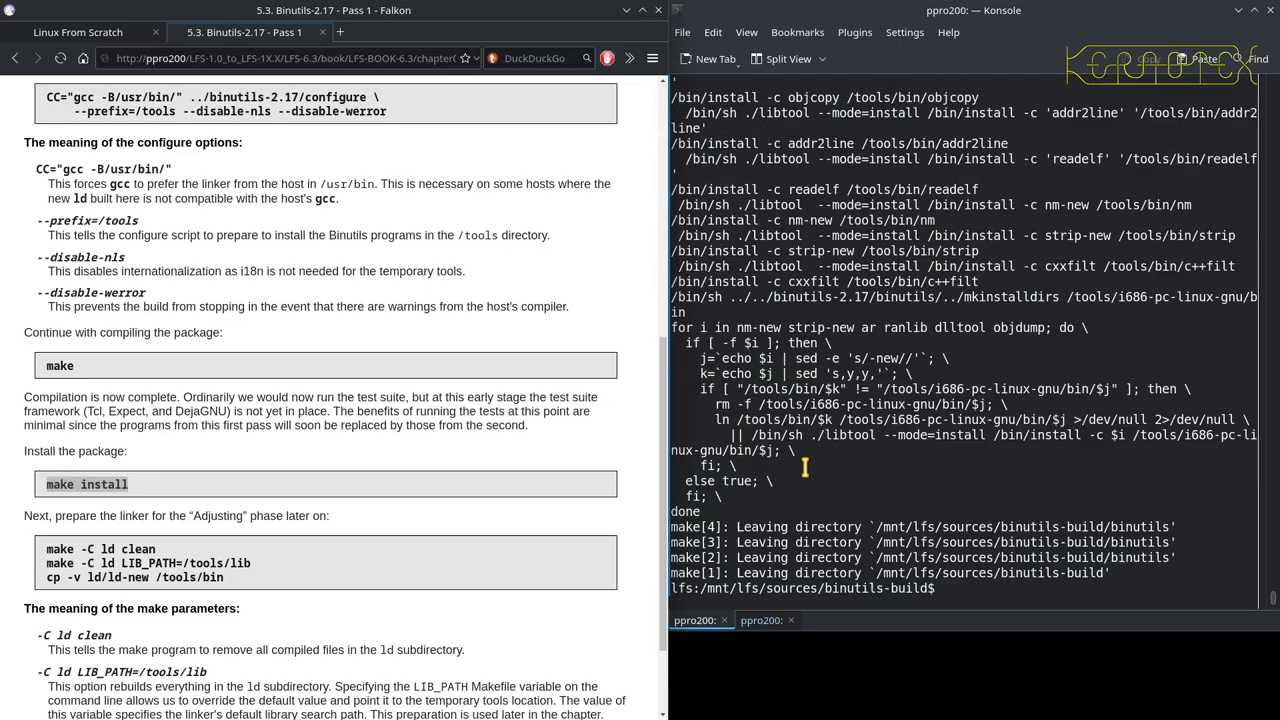
scroll(down, 3)
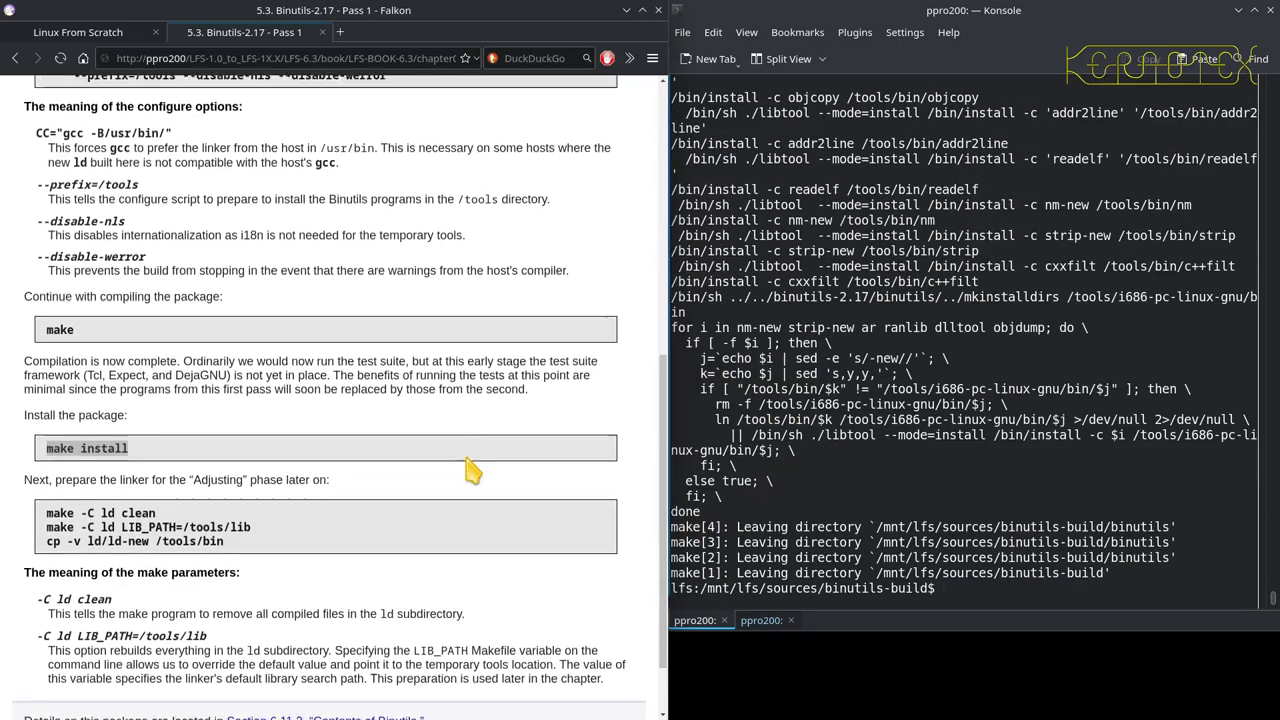
scroll(down, 3)
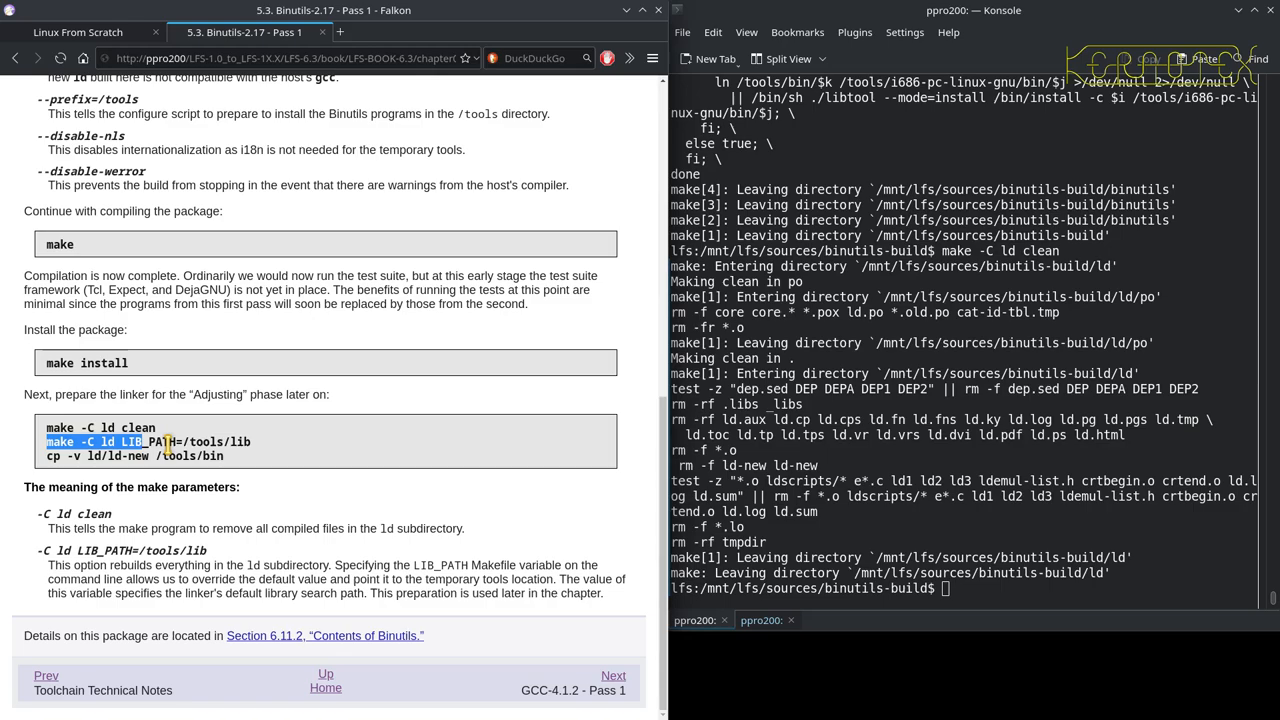
Run make -C ld LIB_PATH=/tools/lib, copy ld-new to /tools/bin, and begin 'rm -Rf binutils-'.
key(Return)
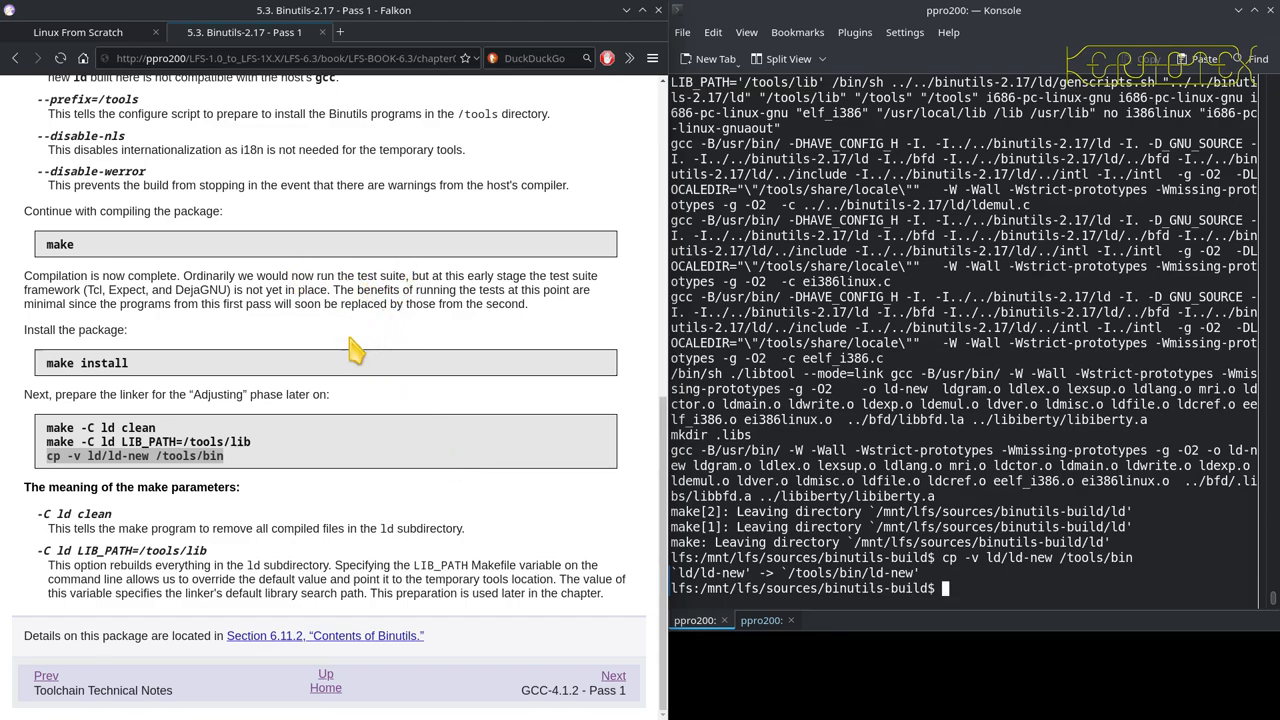
mouse_move(202, 564)
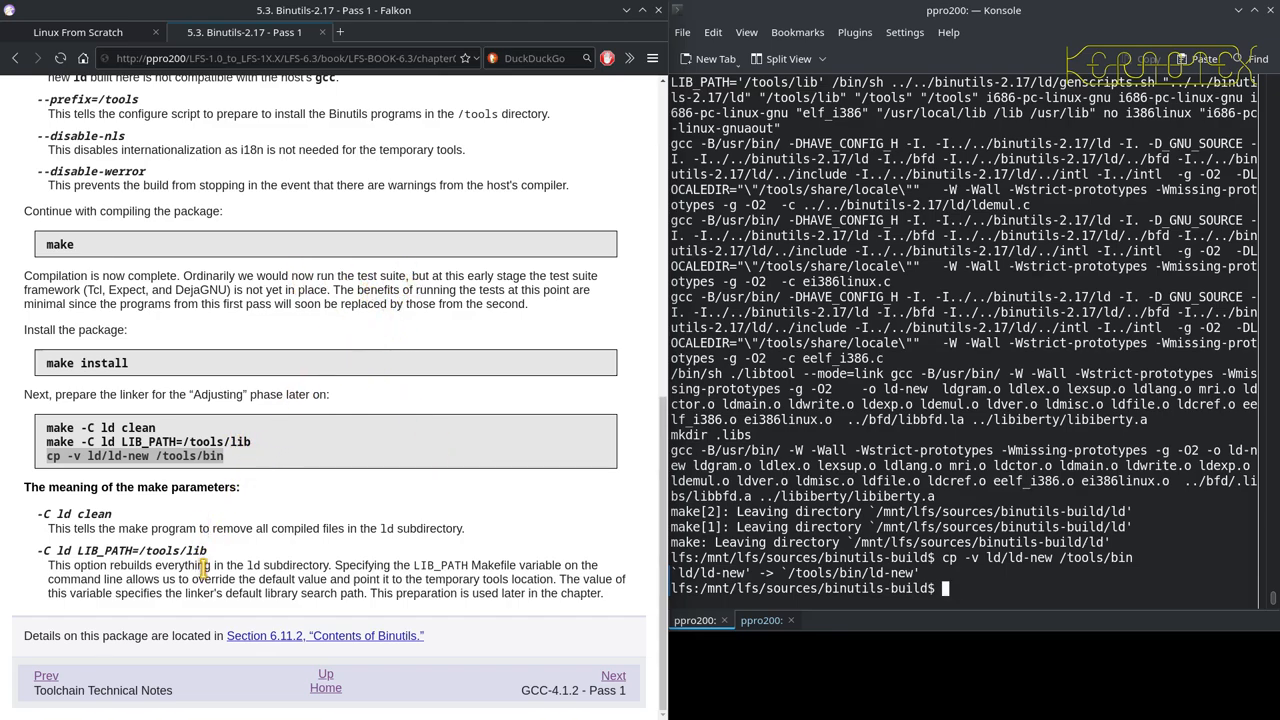
mouse_move(730, 464)
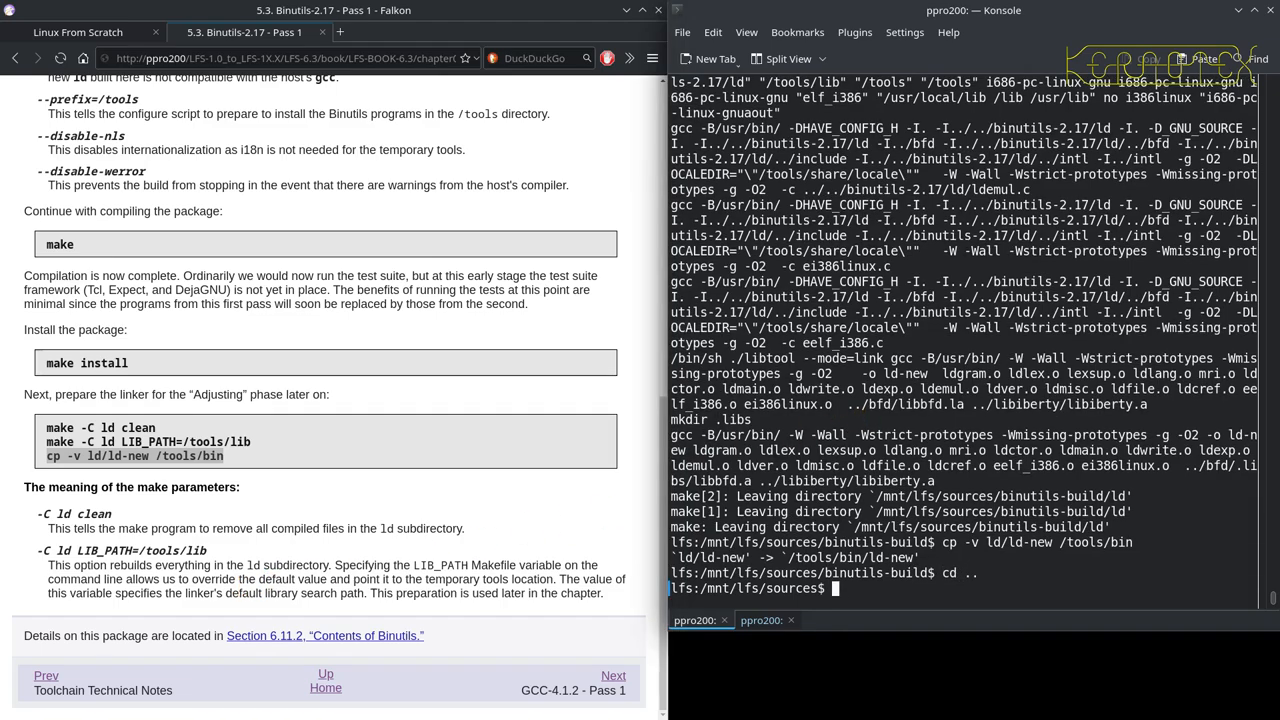
text(rm -Rf binutils-)
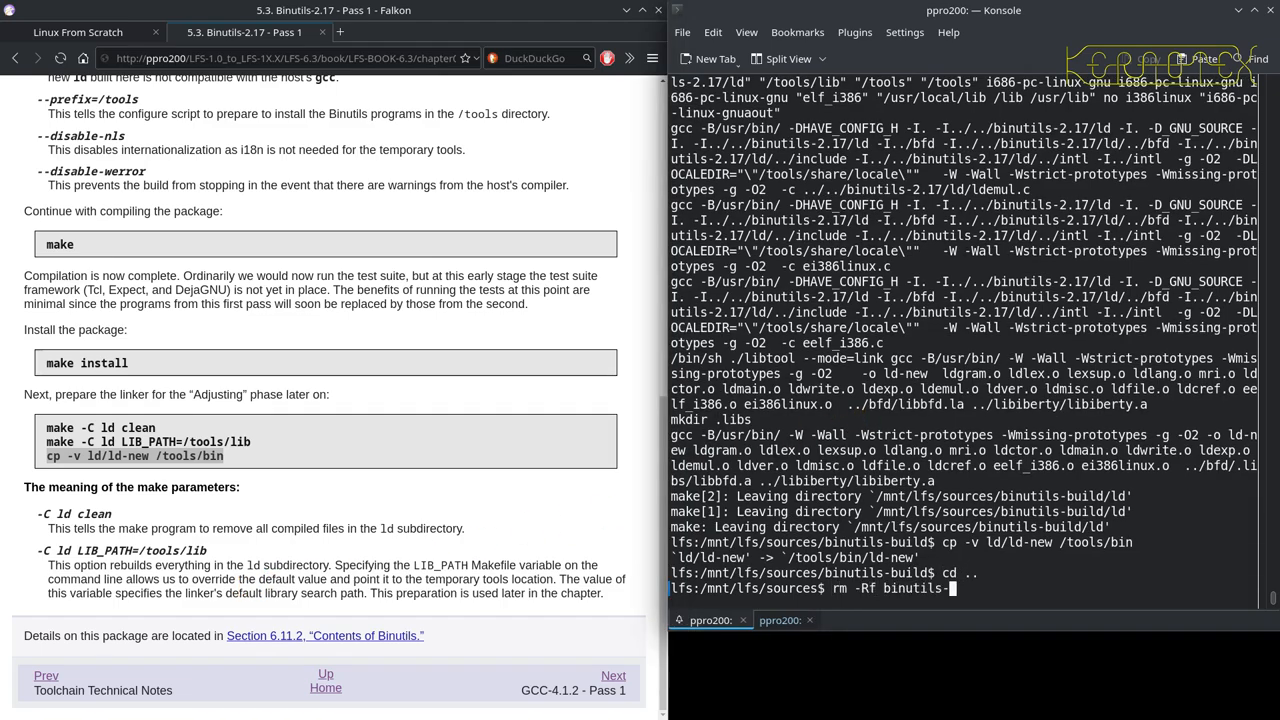